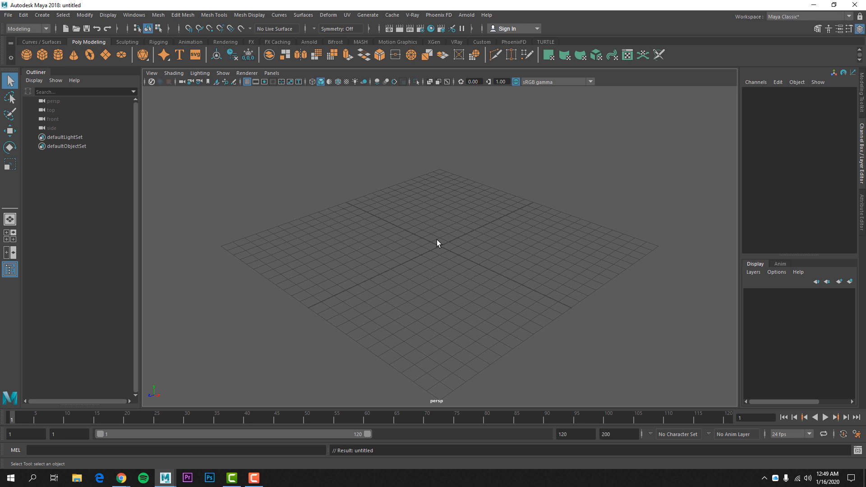
mouse_move(287, 190)
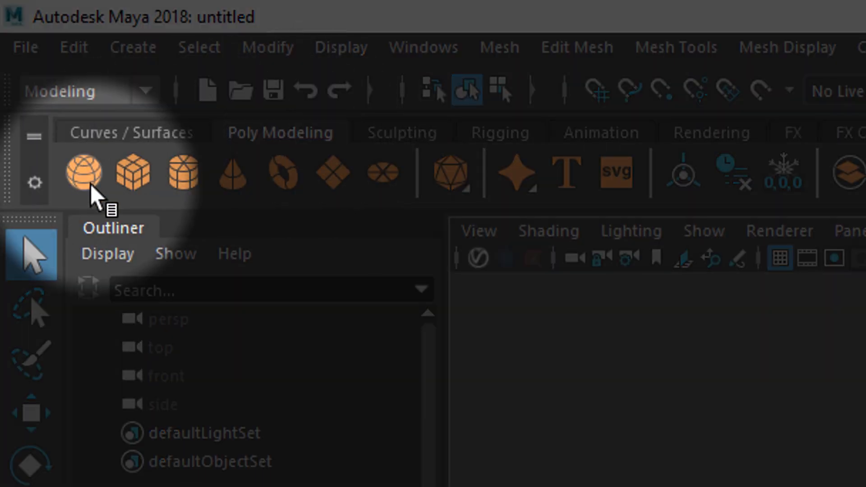
Create a polygon sphere, scale it uniformly to 4.198 and show its polySphere1 subdivision inputs (20 each).
left_click(83, 173)
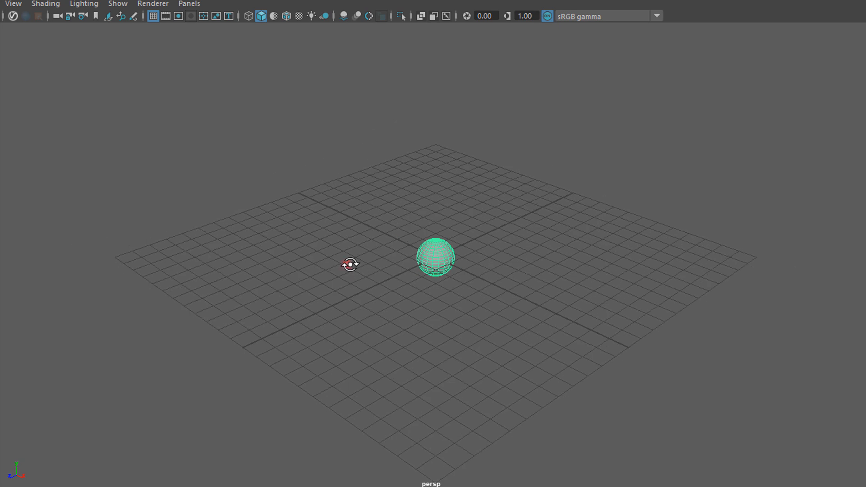
left_click(435, 258)
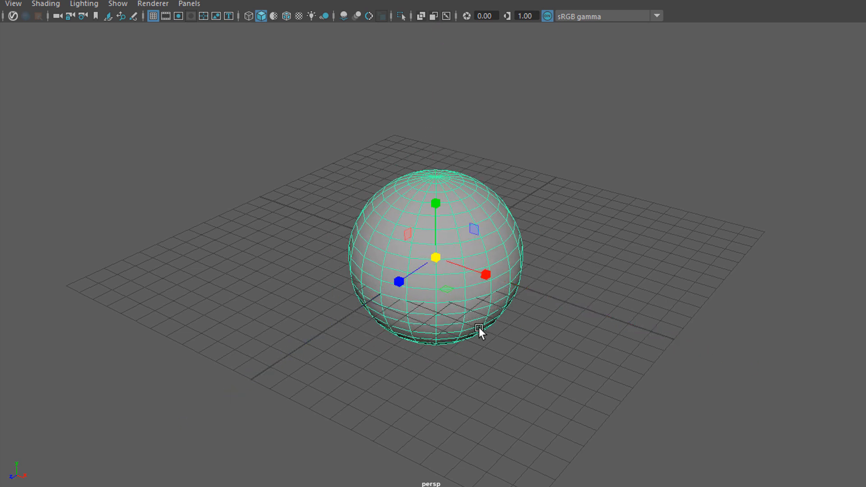
left_click_drag(481, 333, 523, 319)
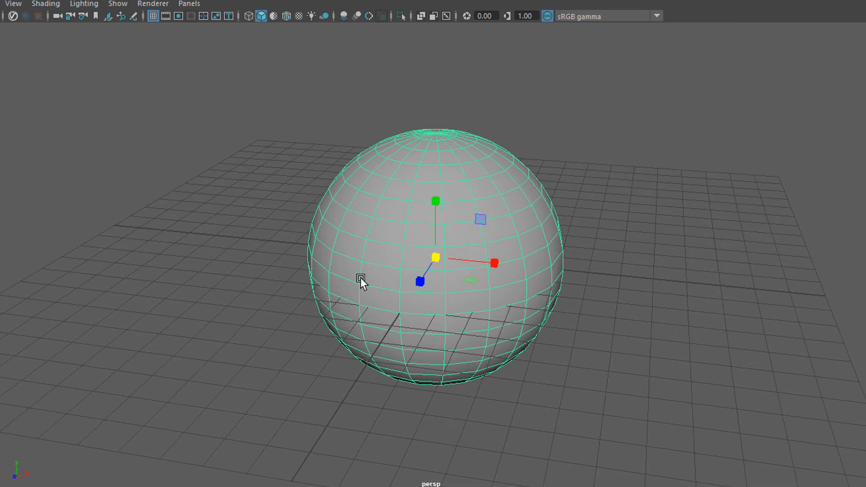
left_click_drag(361, 281, 533, 249)
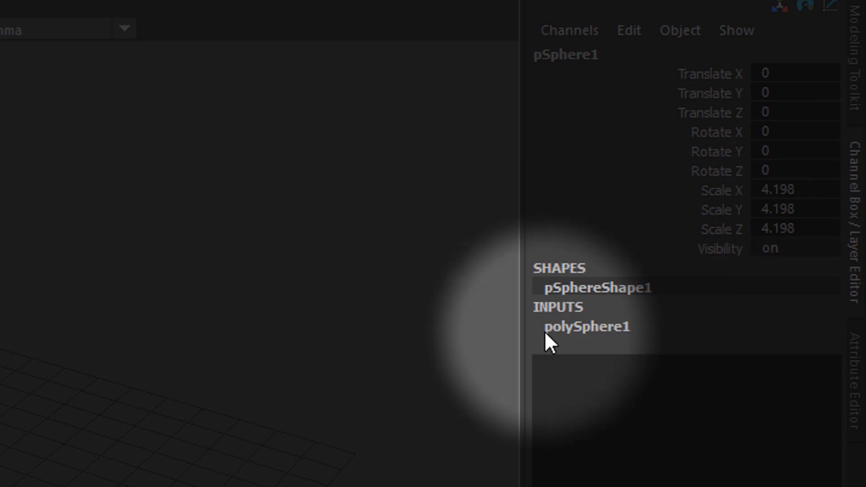
left_click(585, 325)
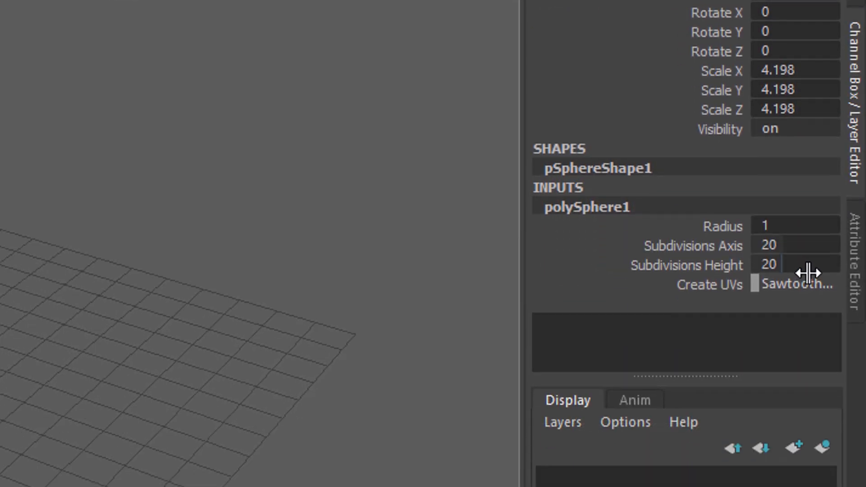
left_click(793, 264)
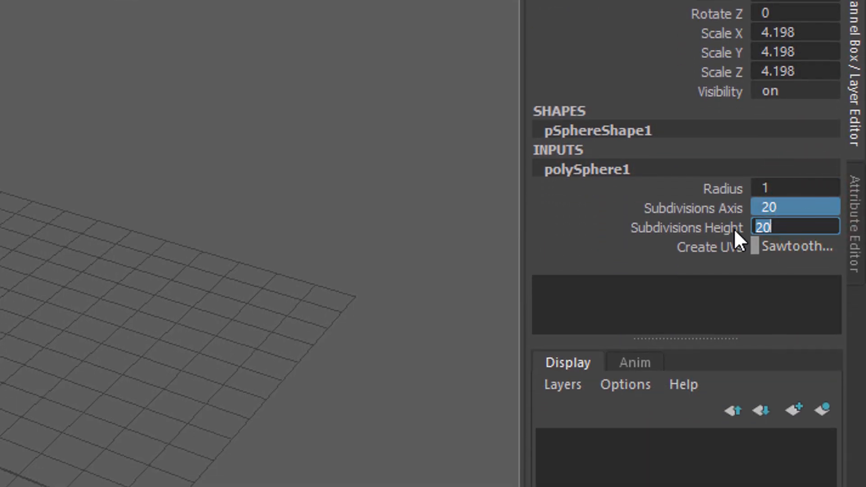
mouse_move(690, 229)
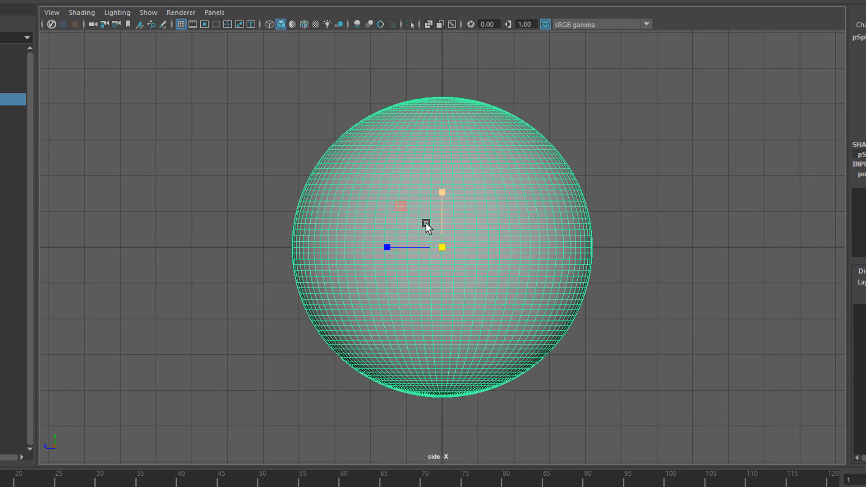
Switch the sphere to face selection mode to remove its lower half of faces.
right_click(426, 227)
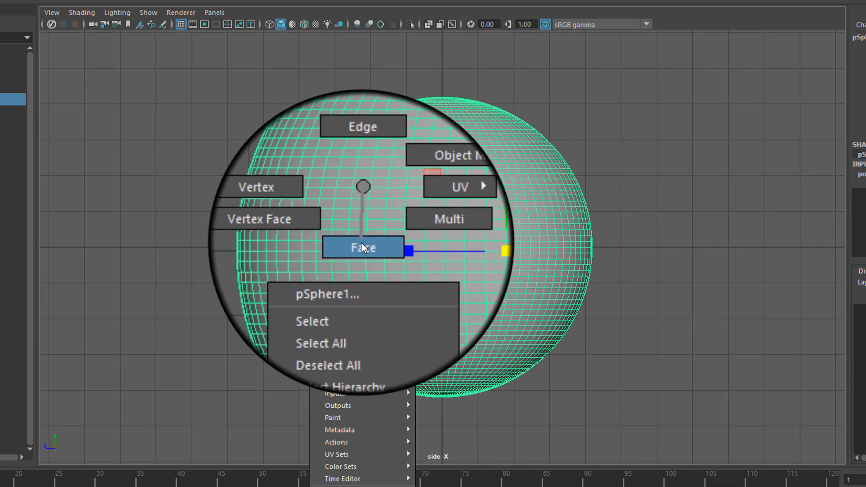
left_click(362, 248)
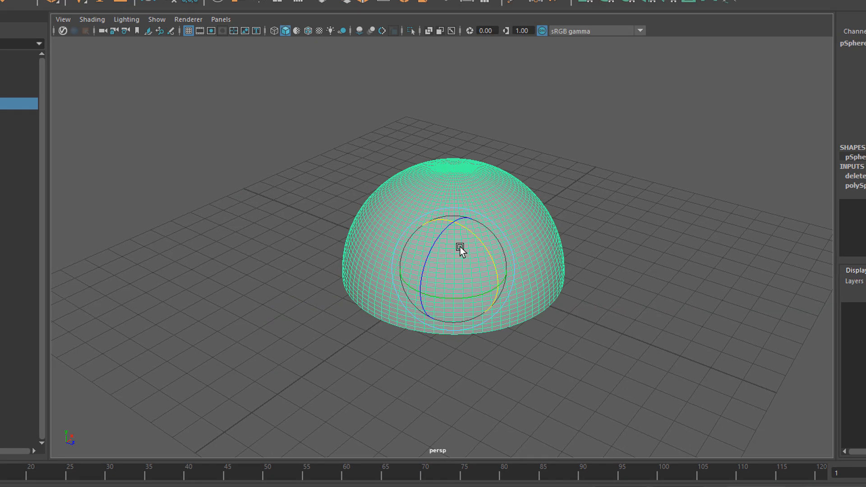
mouse_move(468, 243)
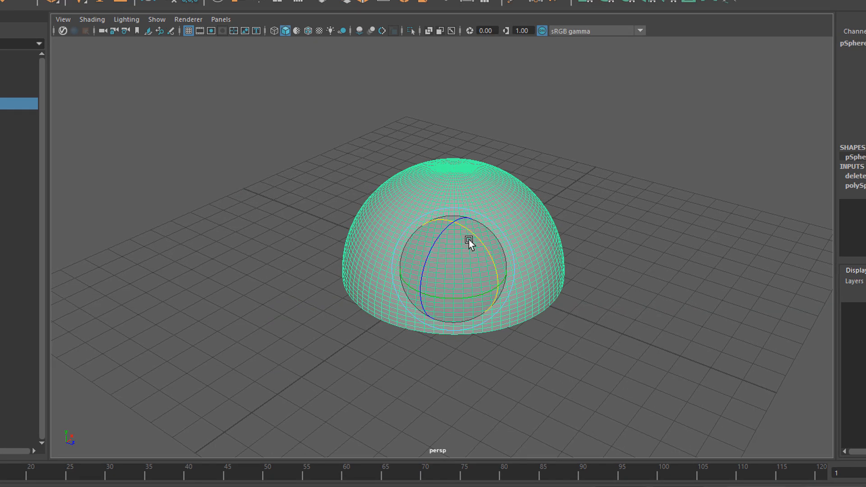
mouse_move(484, 196)
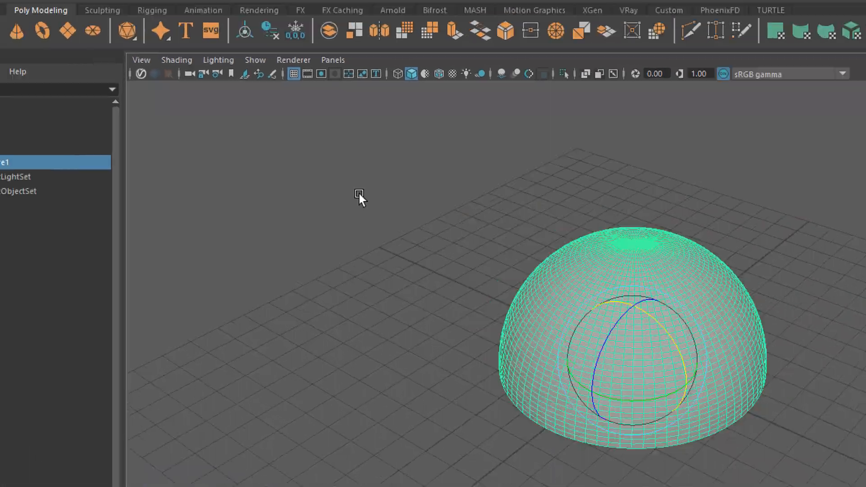
Fill the hemisphere's open bottom with Mesh > Fill Hole and check the base in perspective.
left_click(322, 5)
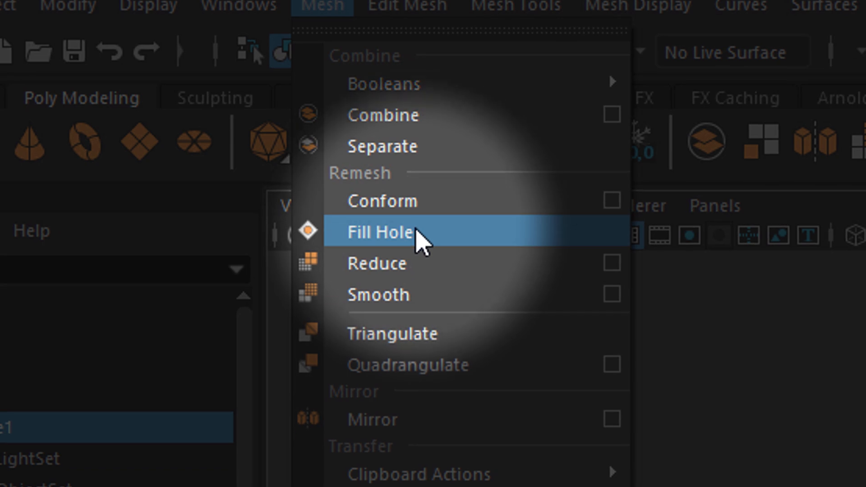
left_click(380, 232)
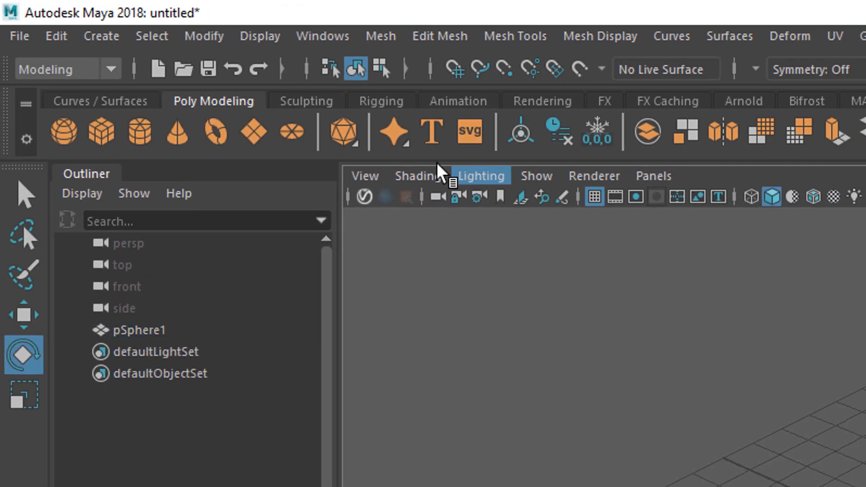
left_click(60, 70)
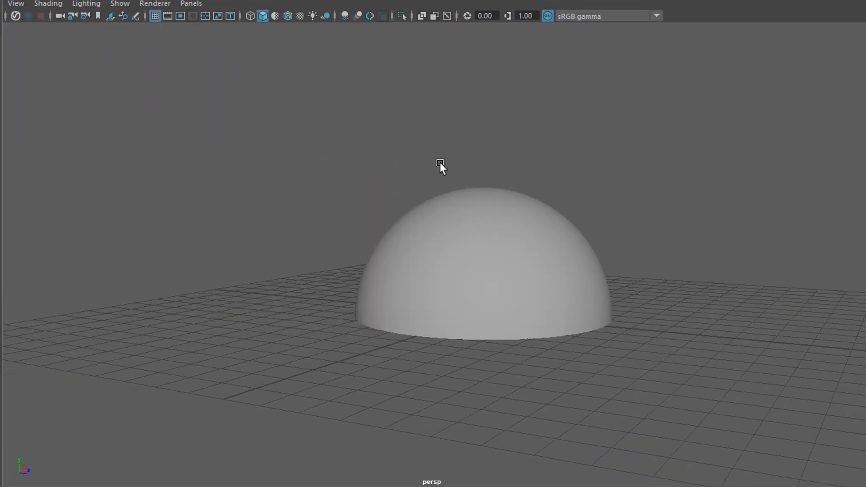
left_click_drag(440, 166, 528, 213)
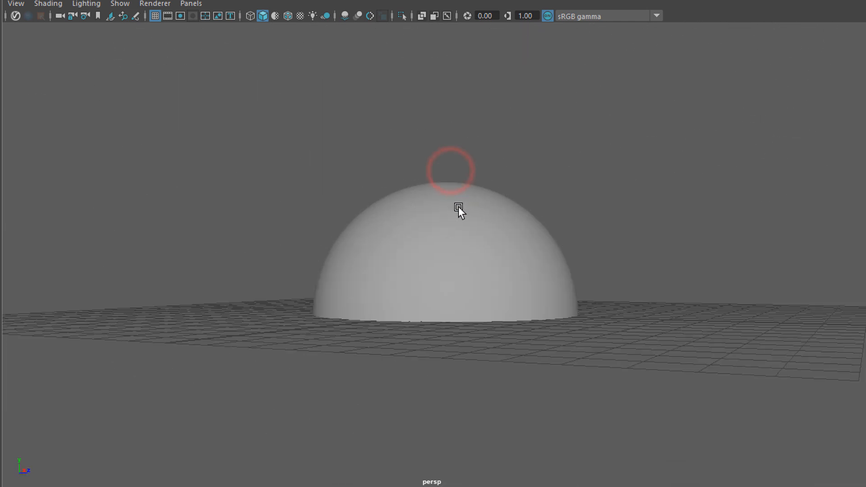
Duplicate the hemisphere with Ctrl+D and rotate the copy on X underneath, leaving a mouth gap.
key("ctrl+d")
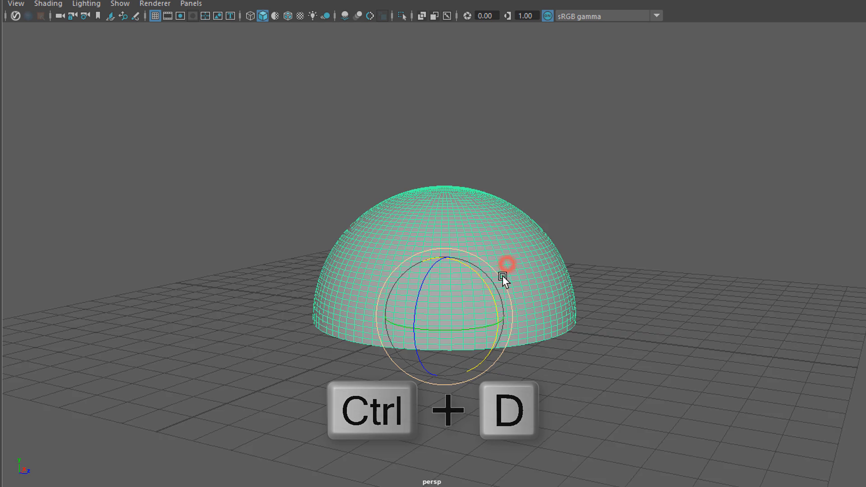
key("ctrl+d")
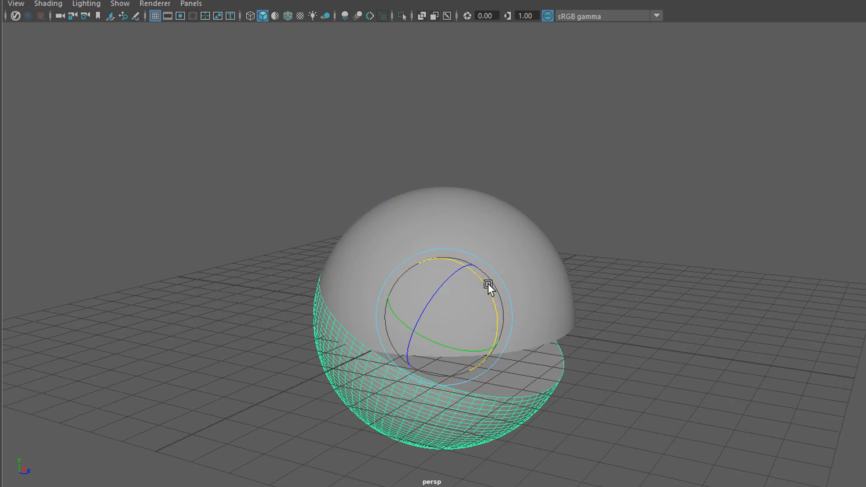
left_click_drag(488, 286, 536, 286)
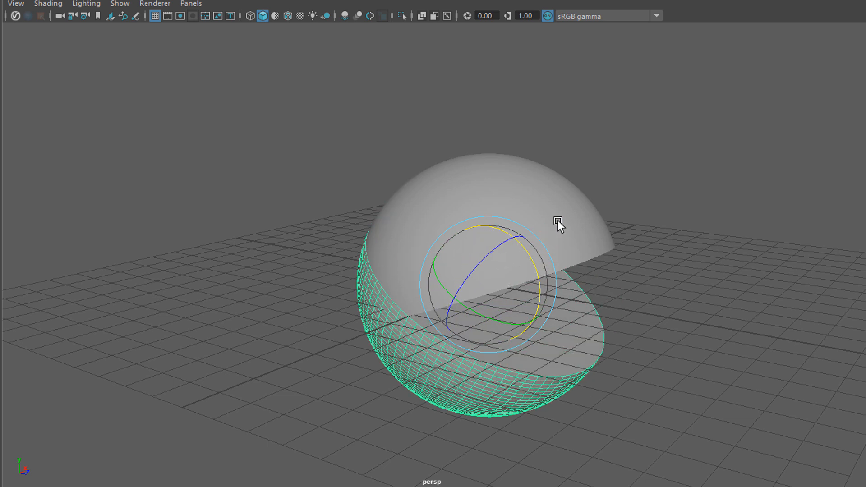
left_click(558, 221)
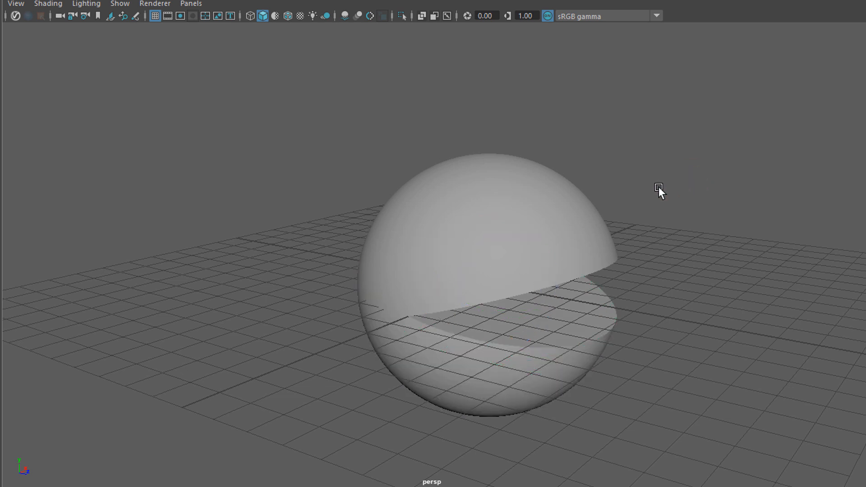
mouse_move(525, 210)
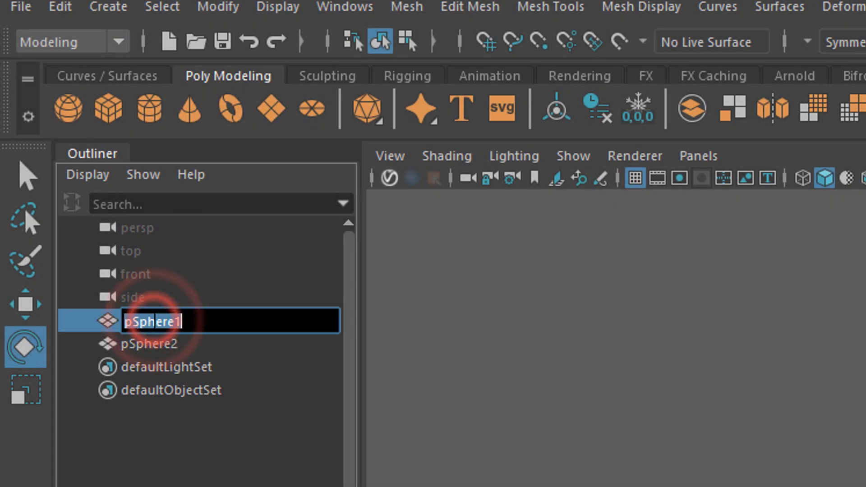
Rename the halves pacmanTop and pacmanBottom, and set the bottom half's Rotate X to -180.
type("pacma")
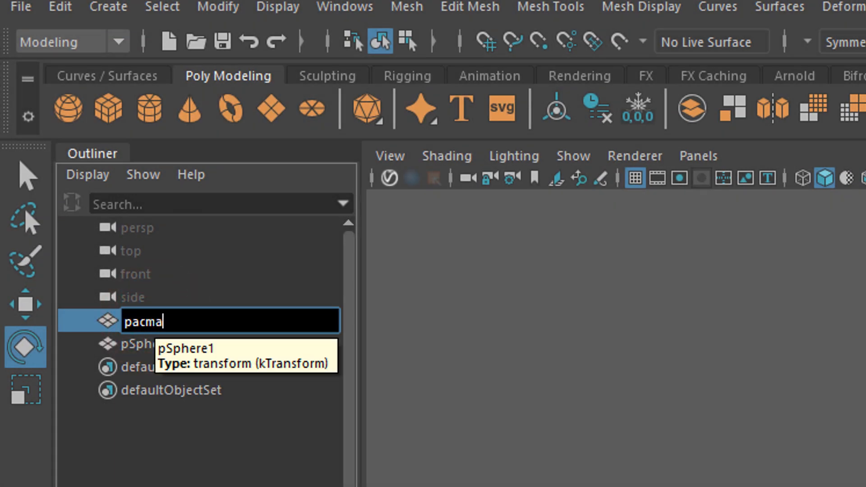
type("nTo")
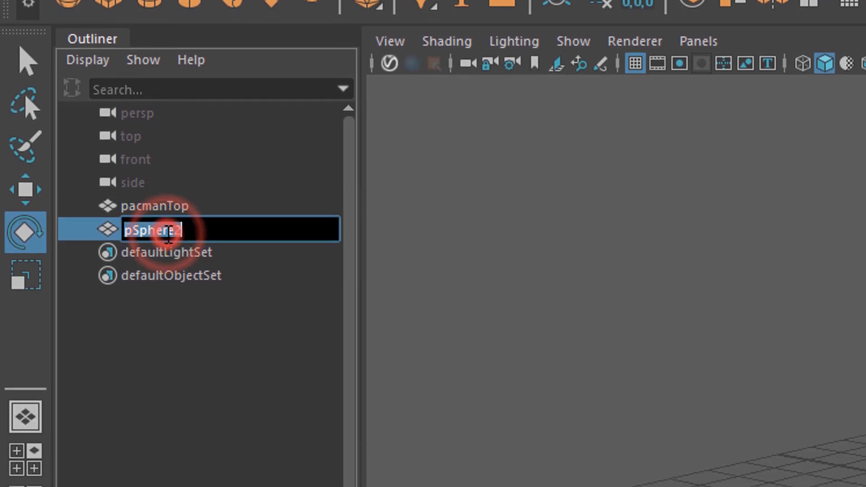
type("pacm")
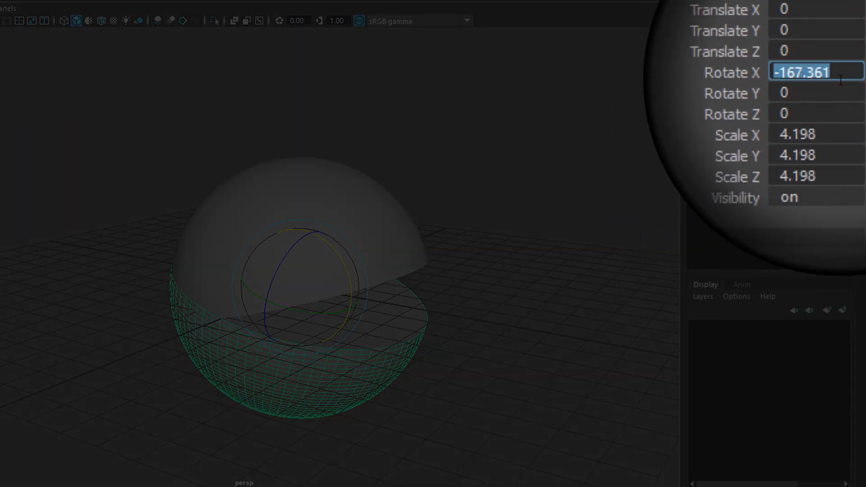
type("-18")
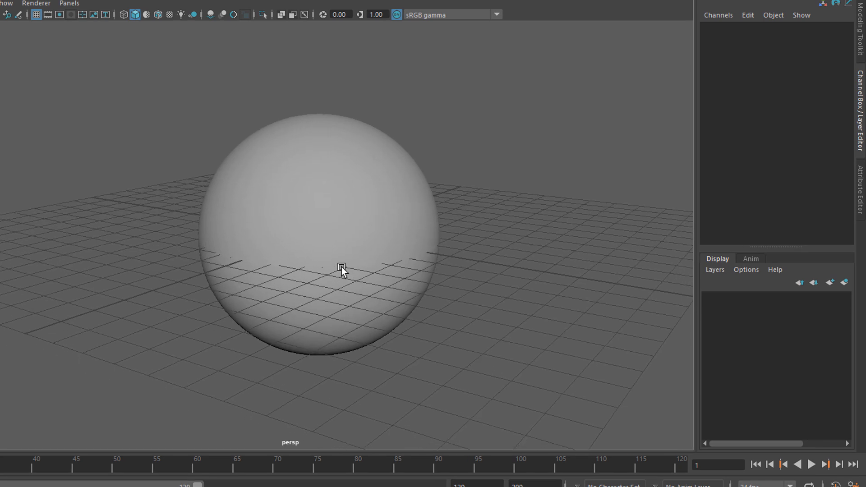
Freeze transformations so pacmanTop reads zero rotation and scale 1.
left_click(342, 270)
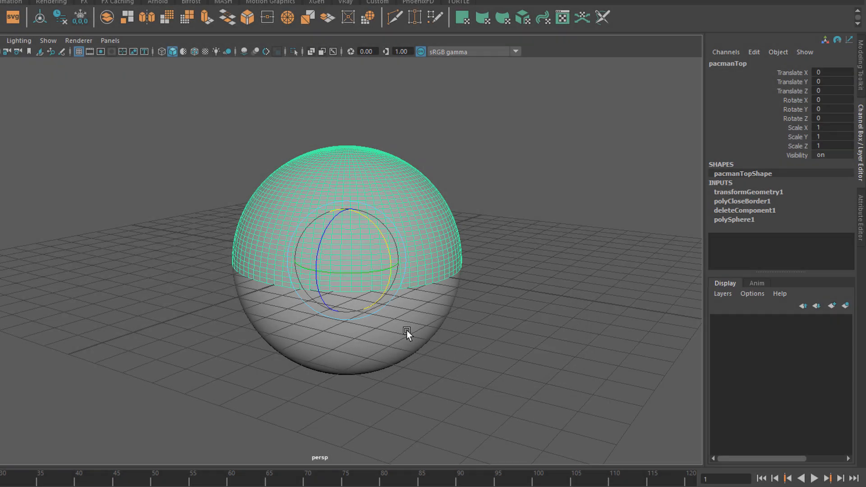
left_click(353, 333)
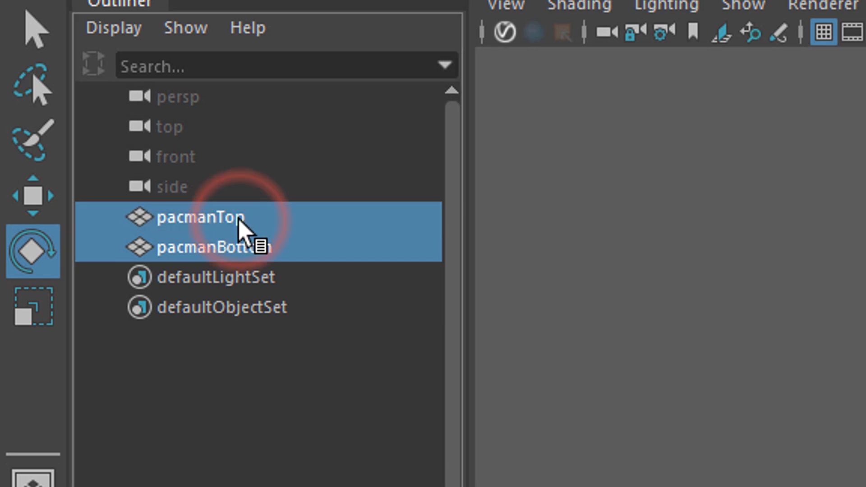
Group the Pac-Man halves with Ctrl+G and name the group PacmanGroup.
key("ctrl+g")
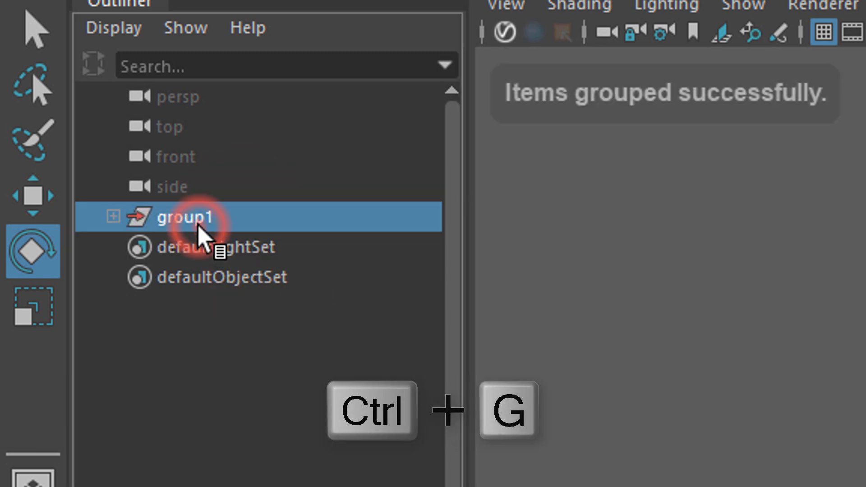
type("Pacm")
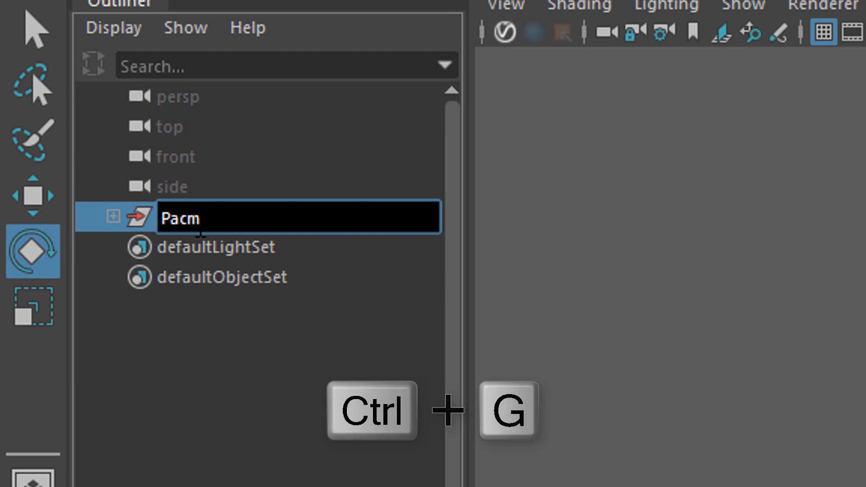
type("an")
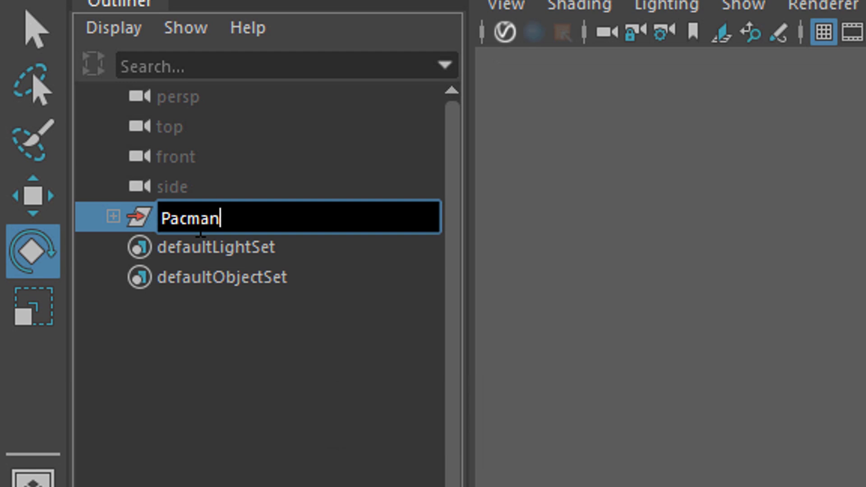
type("Group")
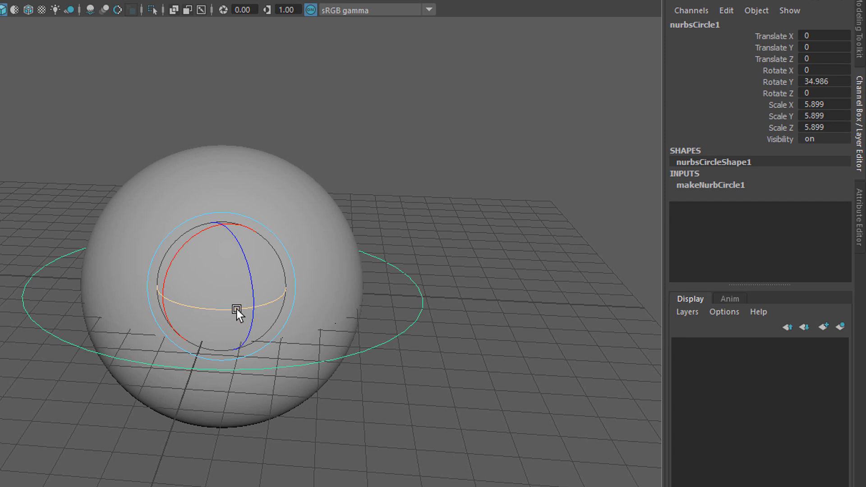
Rotate the circle on Y around the sphere, then tilt pacmanTop on X to open the mouth.
left_click_drag(237, 308, 155, 315)
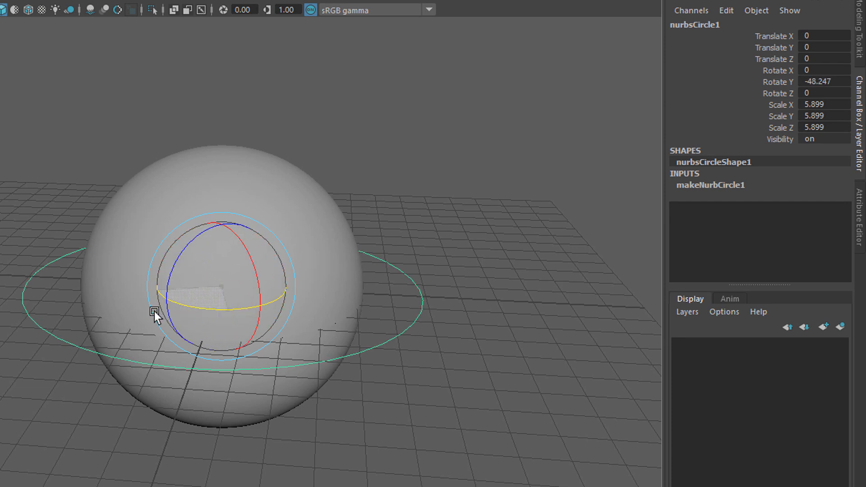
left_click_drag(155, 317, 131, 323)
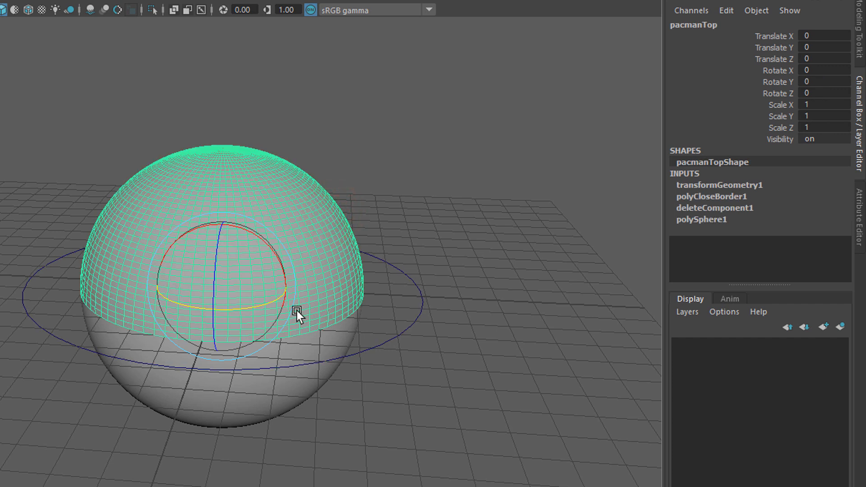
left_click_drag(299, 309, 276, 249)
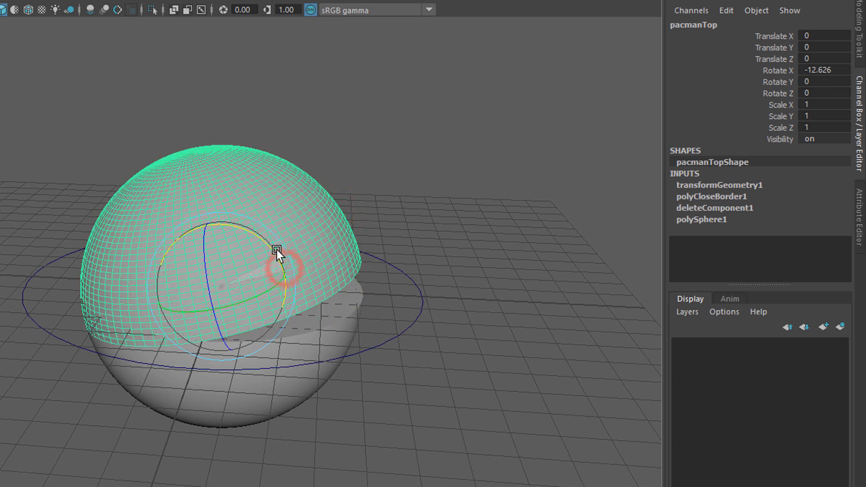
left_click_drag(279, 252, 238, 419)
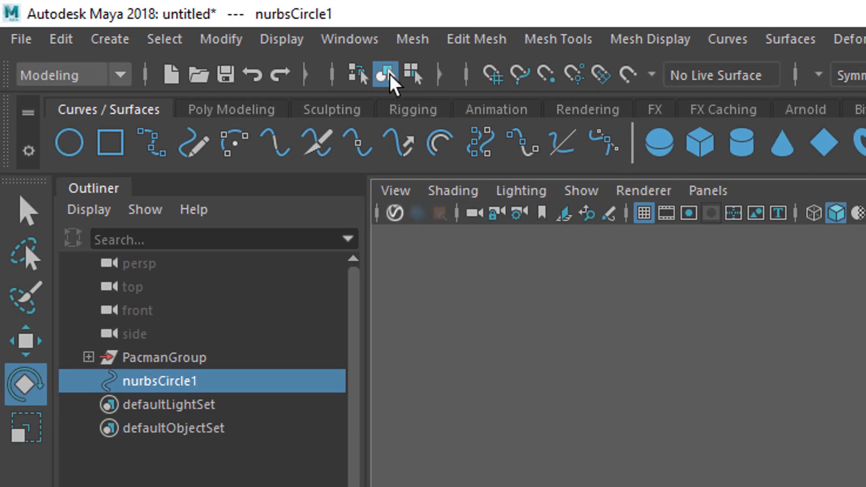
Bring up the Expression Editor and rename nurbsCircle1 to controller.
left_click(349, 38)
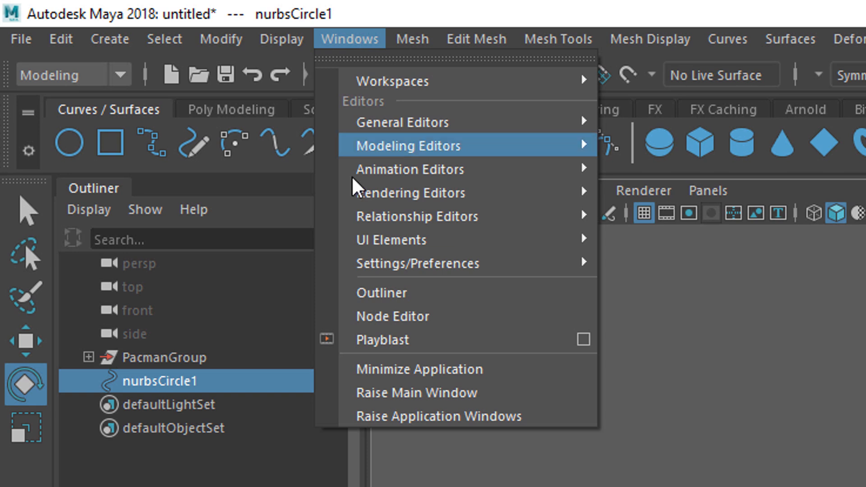
mouse_move(410, 169)
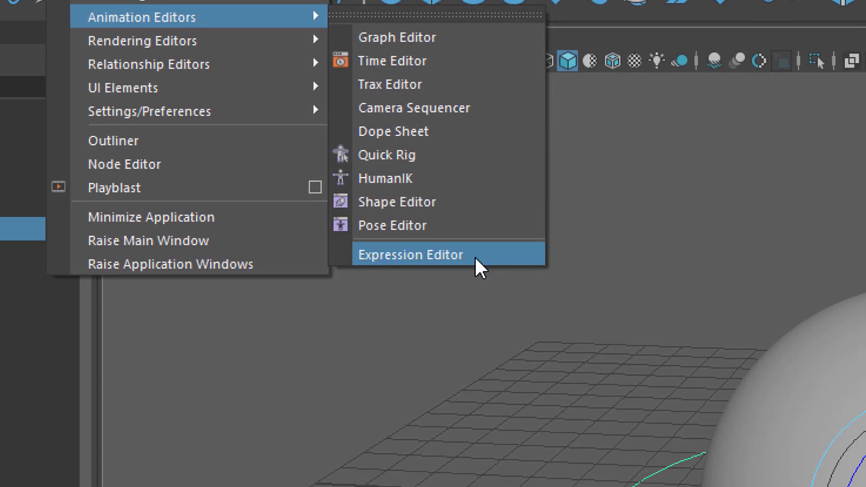
left_click(410, 254)
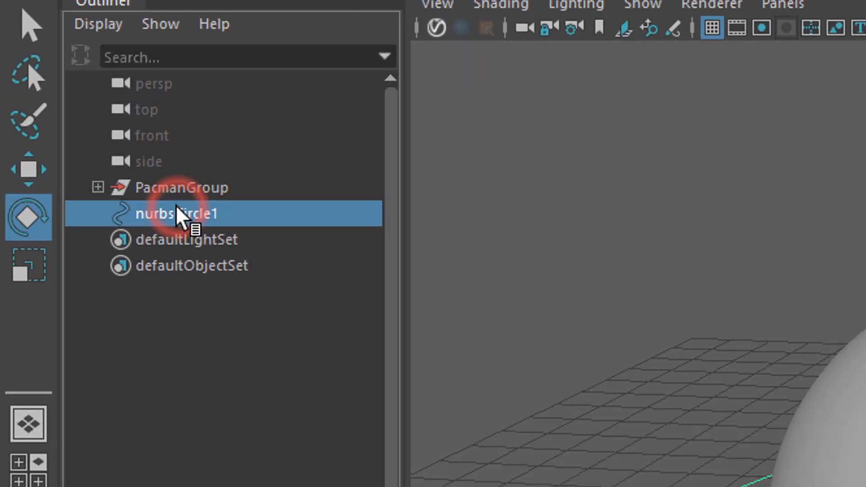
double_click(177, 213)
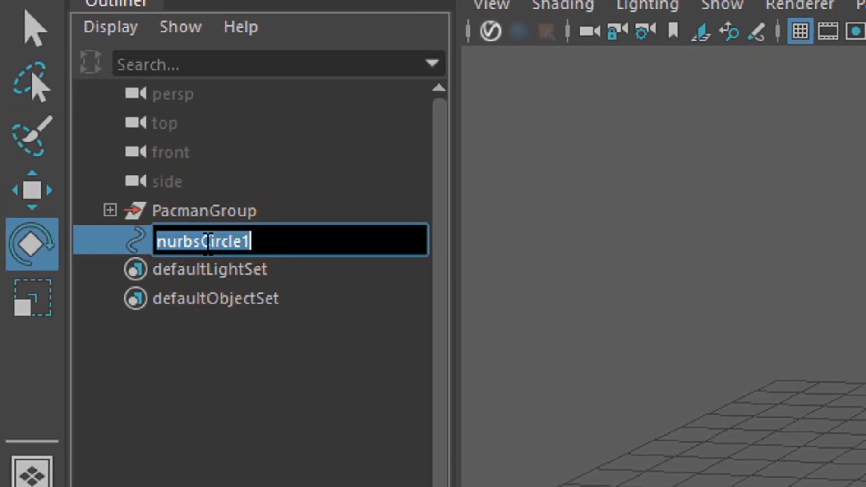
type("controller")
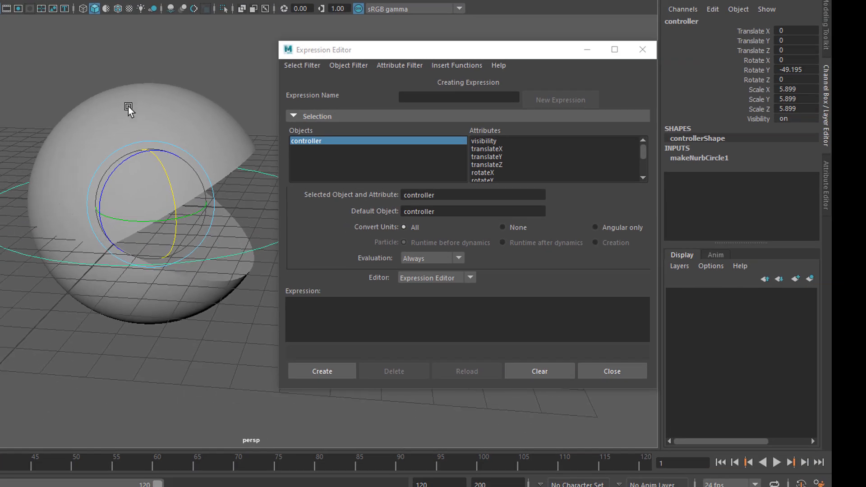
Create the expression pacmanTop.rotateX = controller.rotateY * 1 so the controller drives the mouth.
left_click(159, 124)
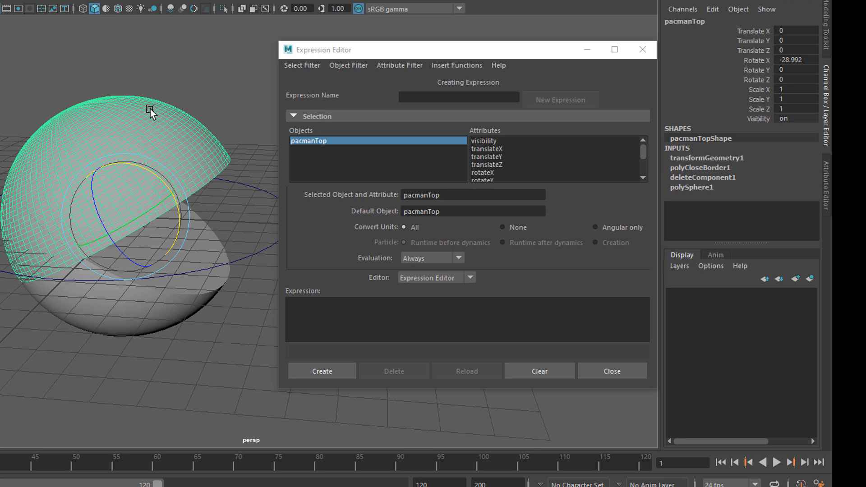
mouse_move(139, 120)
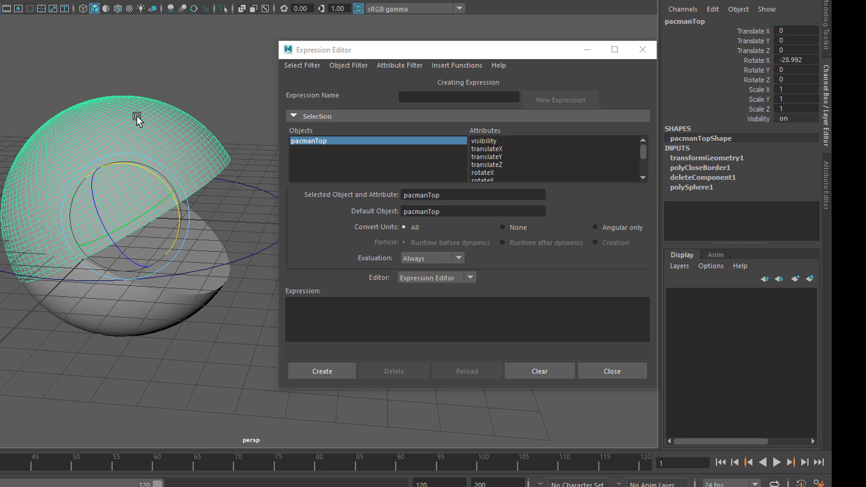
mouse_move(379, 176)
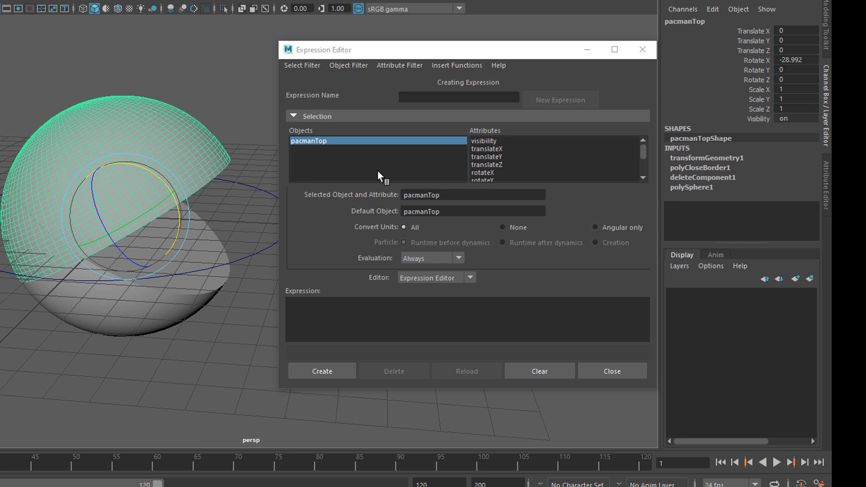
mouse_move(486, 180)
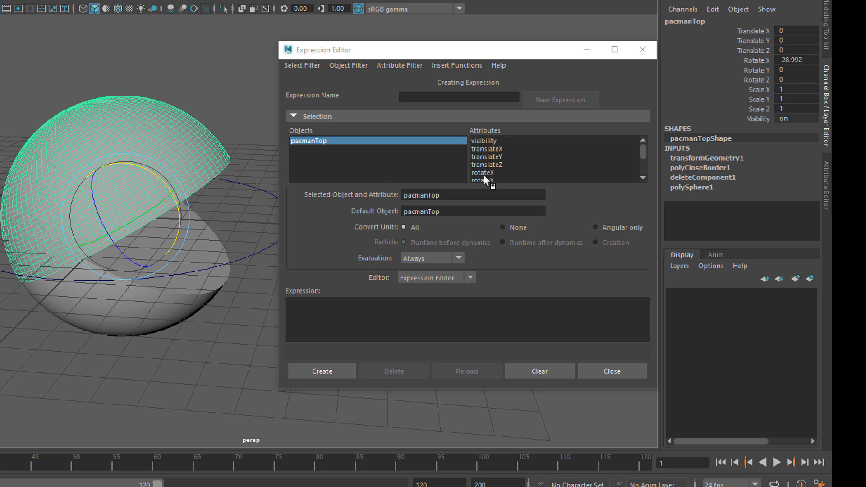
mouse_move(75, 146)
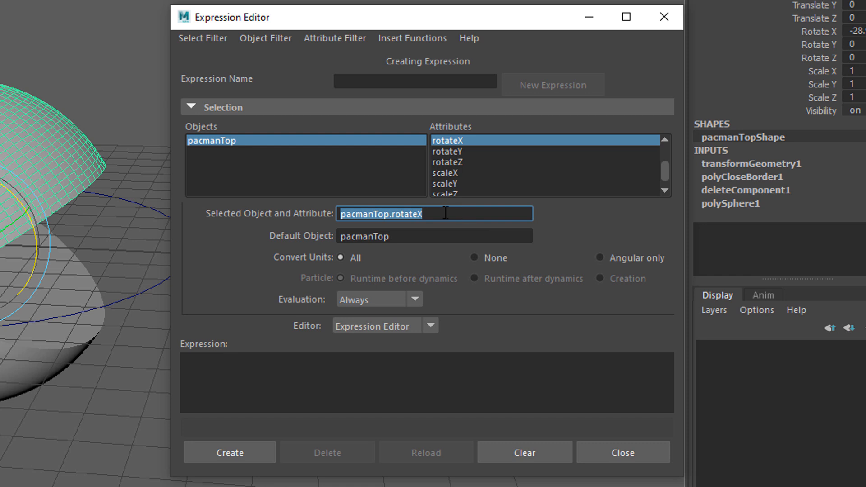
mouse_move(271, 361)
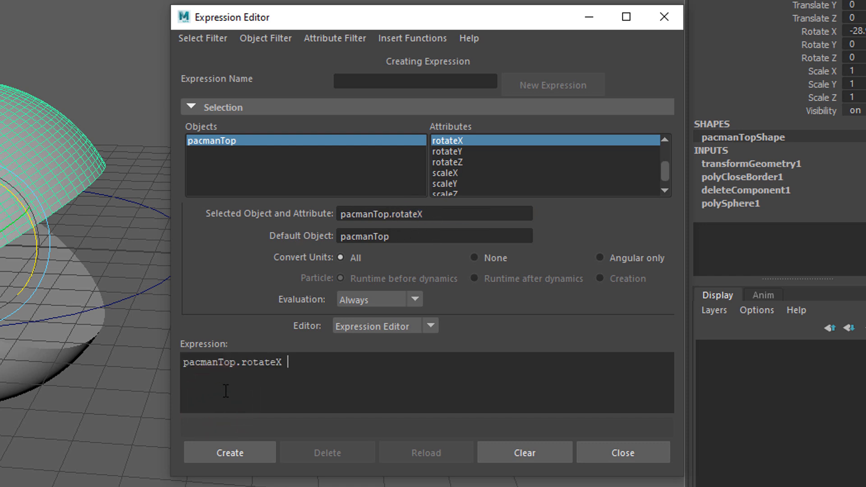
type("=")
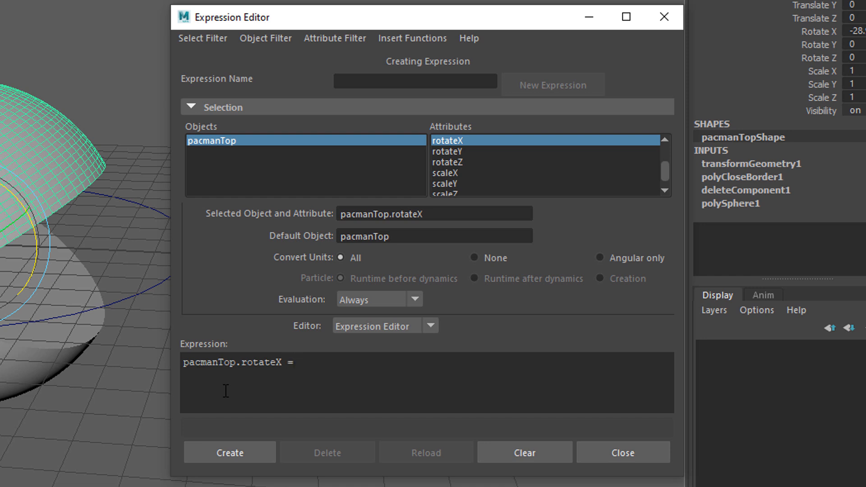
type("contr")
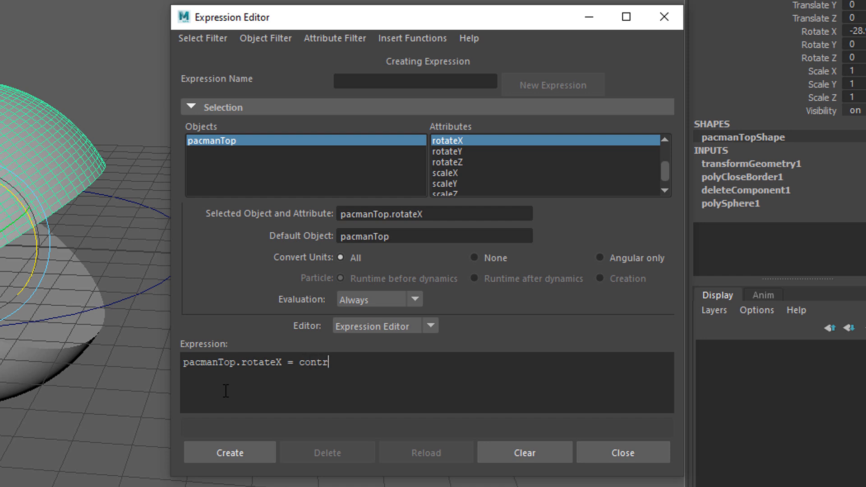
type("oller")
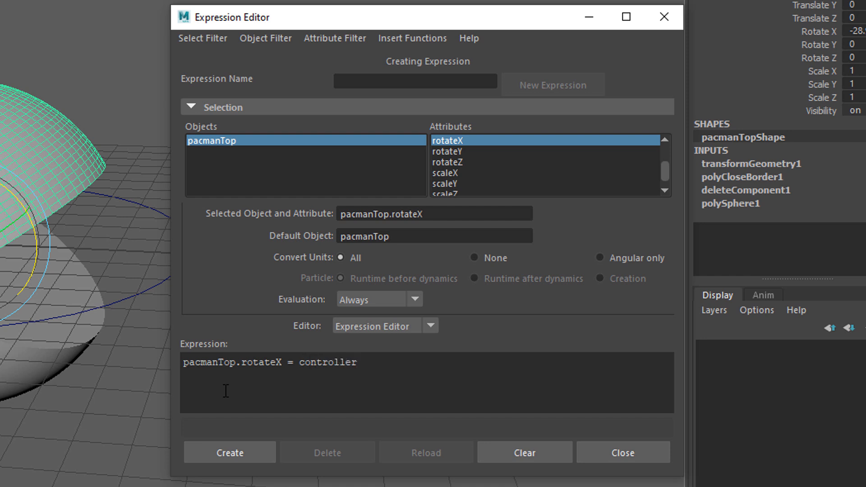
type(".")
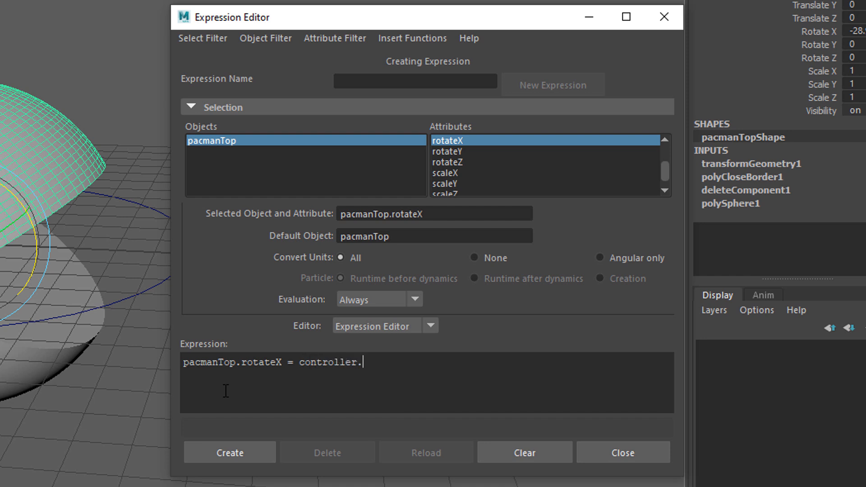
type("rotateY")
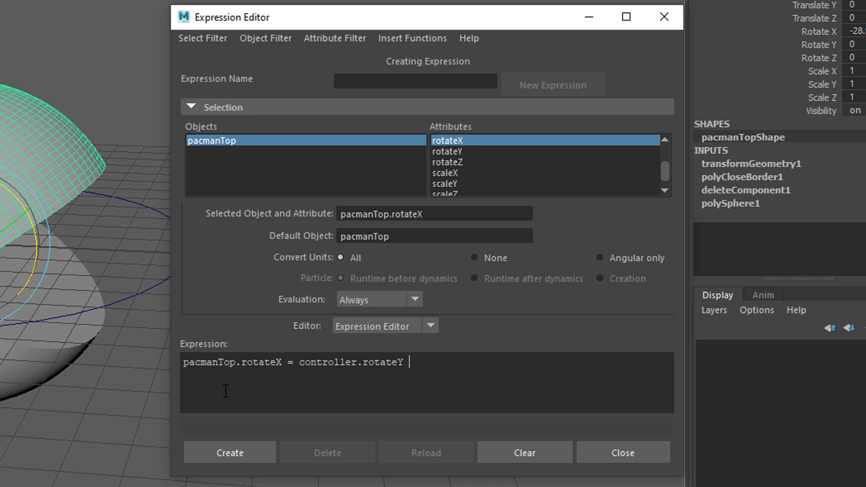
type("* 1")
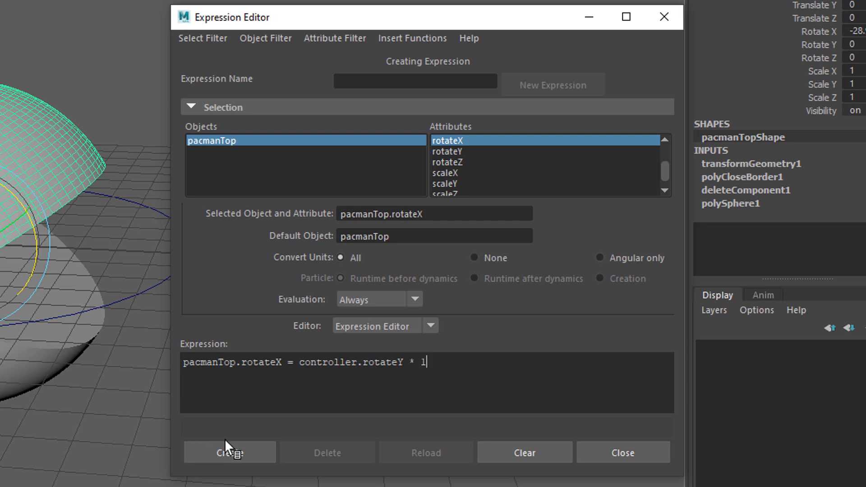
left_click(228, 452)
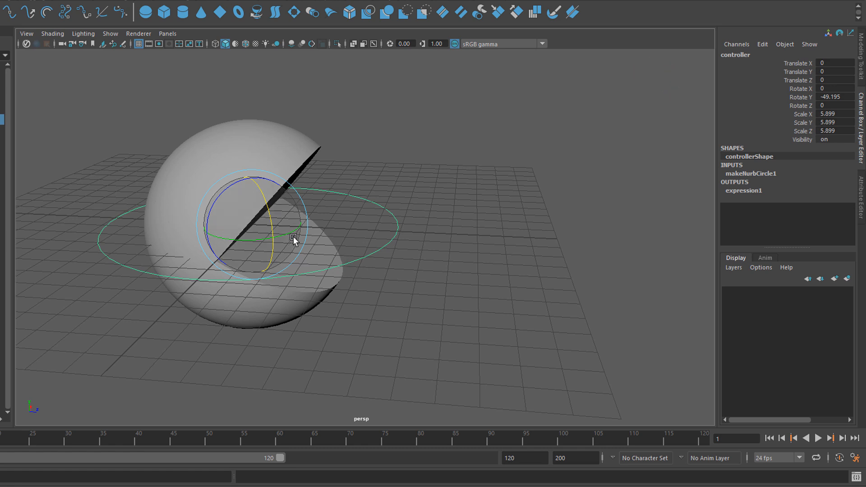
Spin the controller around Y so the top half swings open under its expression.
left_click_drag(302, 232, 292, 237)
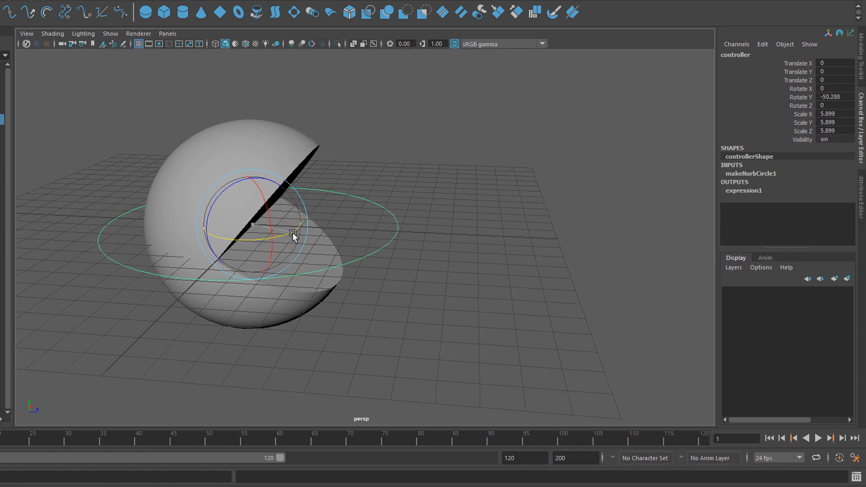
left_click_drag(293, 235, 264, 240)
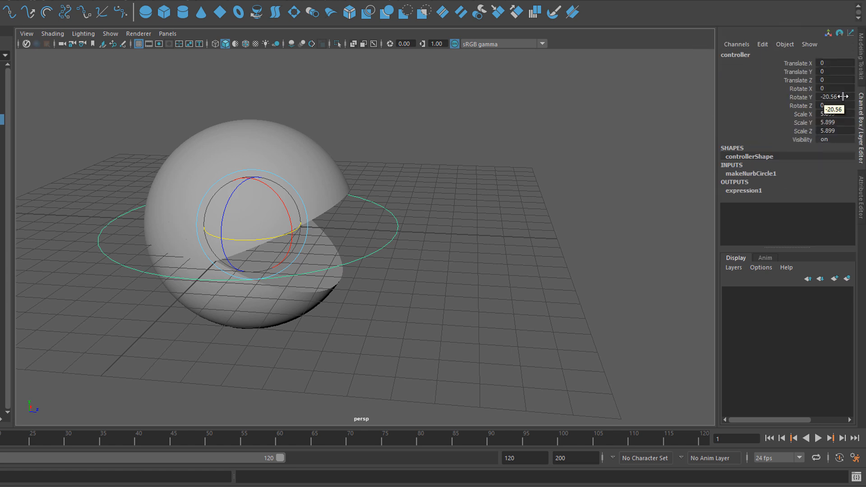
left_click(307, 167)
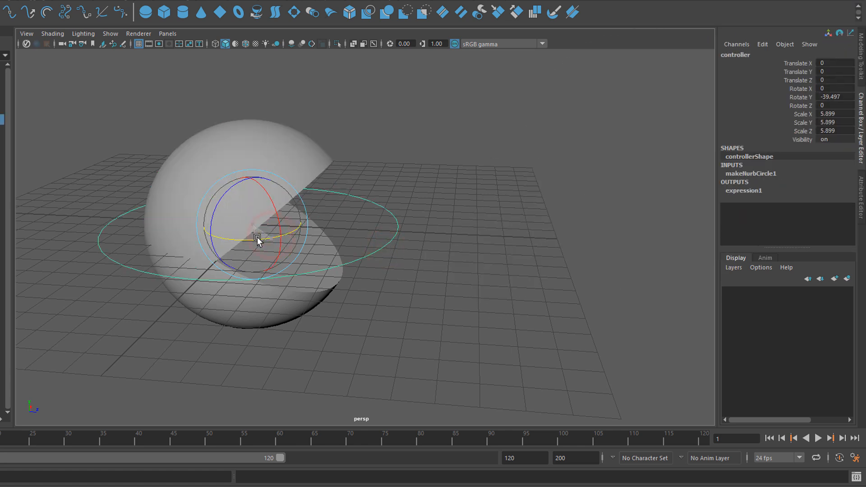
left_click_drag(258, 239, 231, 314)
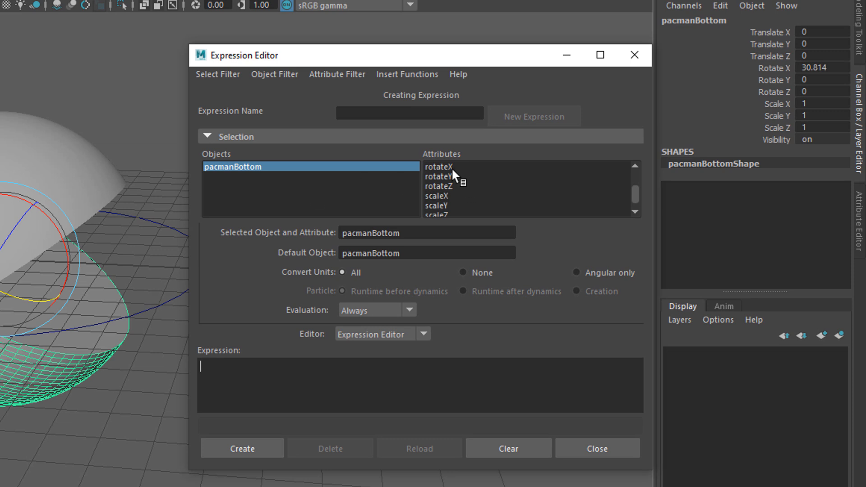
Enter pacmanBottom.rotateX = controller.rotateY * -1 for the bottom half's X rotation.
left_click(438, 166)
type("pacmanBottom.rotateX")
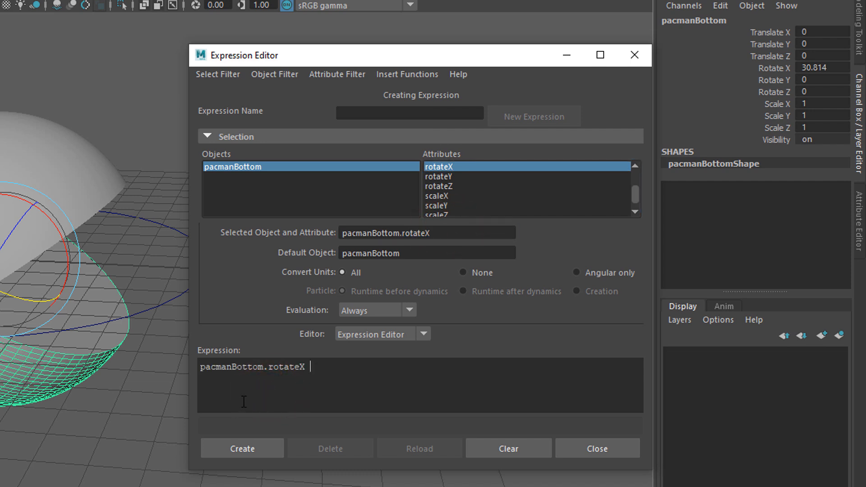
type("= con")
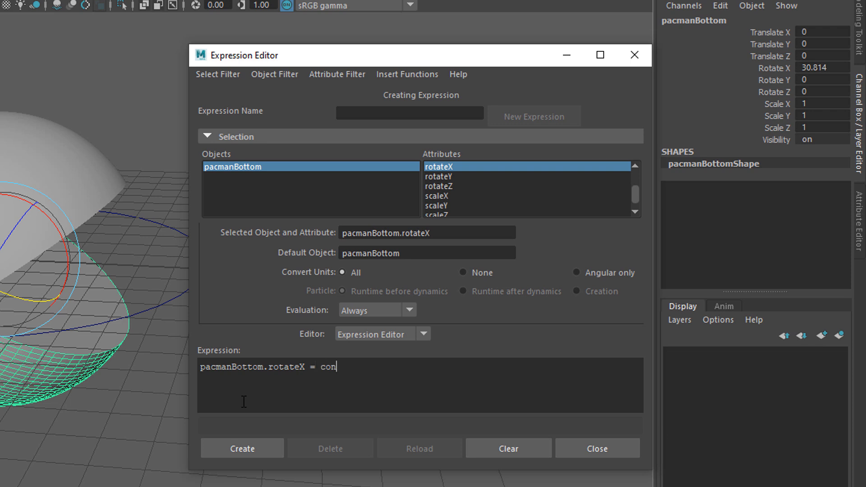
type("troller")
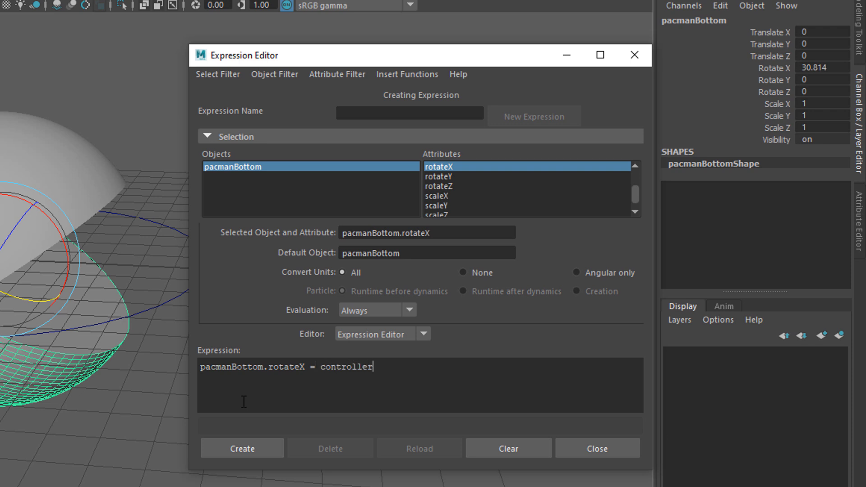
type(".rotateY * -0")
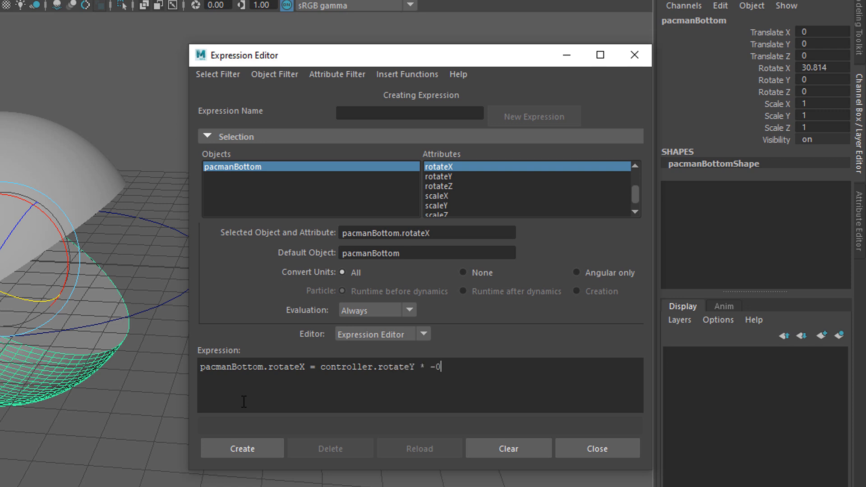
type("1")
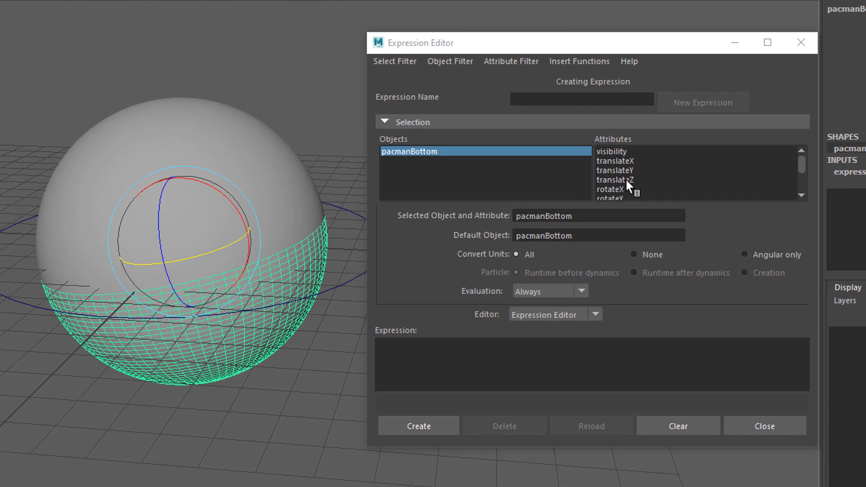
Change the bottom-half expression to controller.rotateY * 1 and apply the edit.
type("pacmanBottom.rotateX = controller.rotateY * 1")
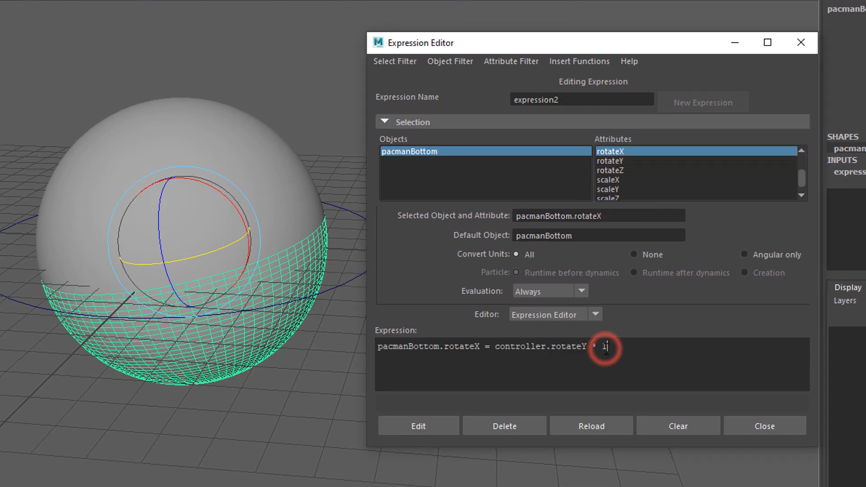
type("1")
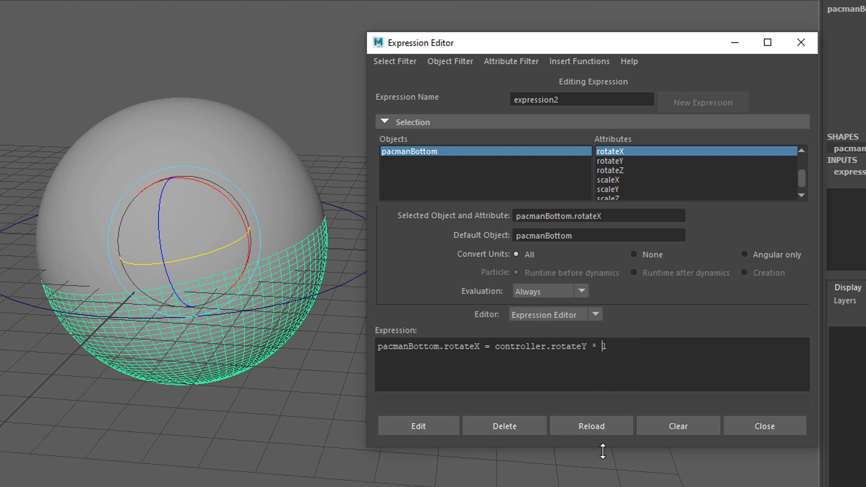
left_click(764, 426)
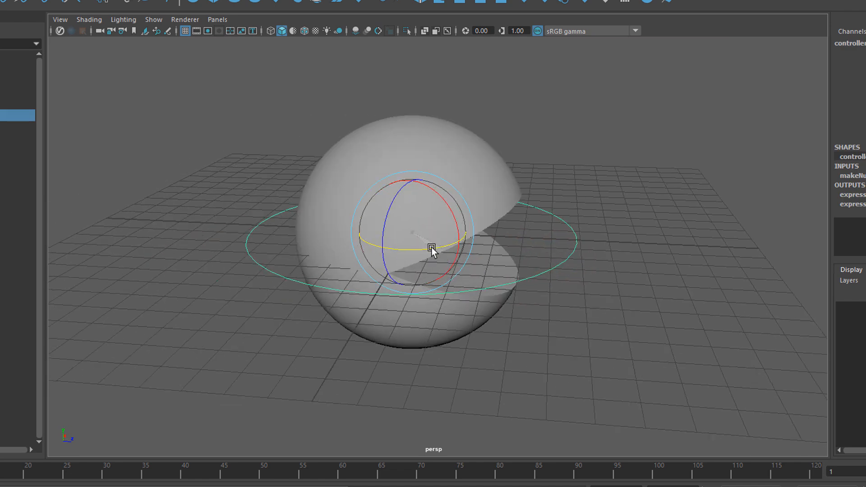
Swing the mouth open wide and back to confirm both halves follow the controller.
left_click_drag(434, 250, 414, 257)
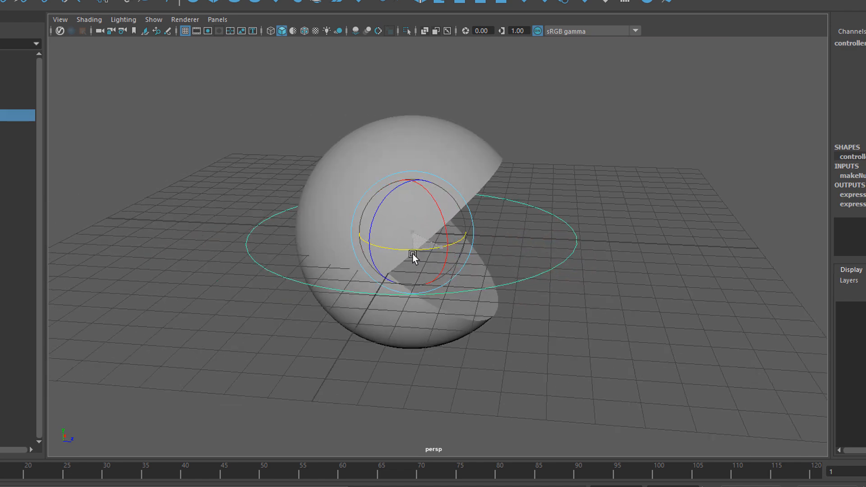
left_click_drag(413, 258, 404, 262)
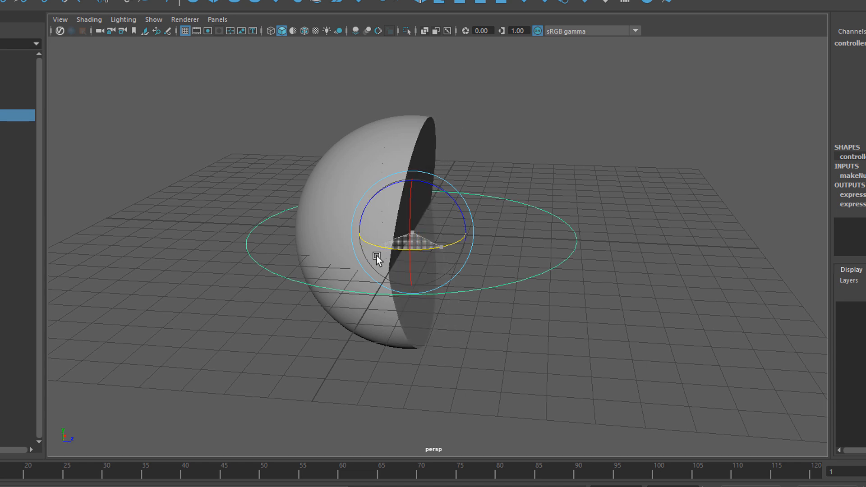
left_click_drag(377, 258, 421, 254)
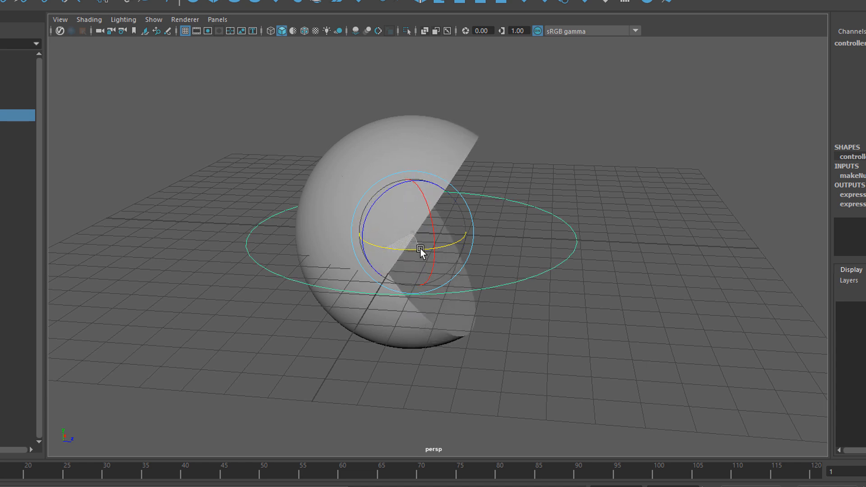
left_click_drag(419, 253, 422, 252)
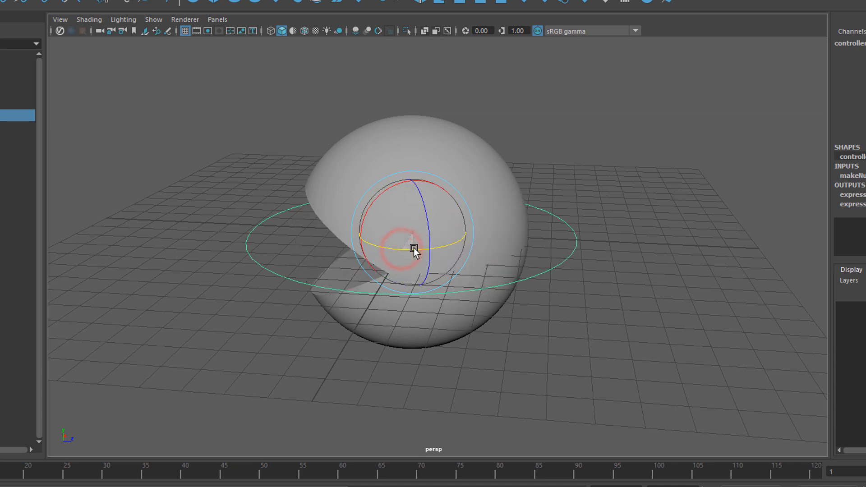
left_click_drag(414, 252, 384, 255)
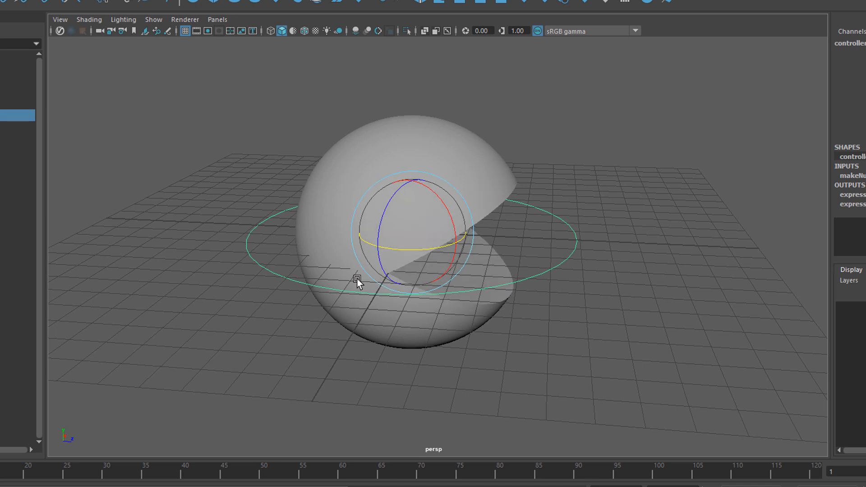
left_click(359, 276)
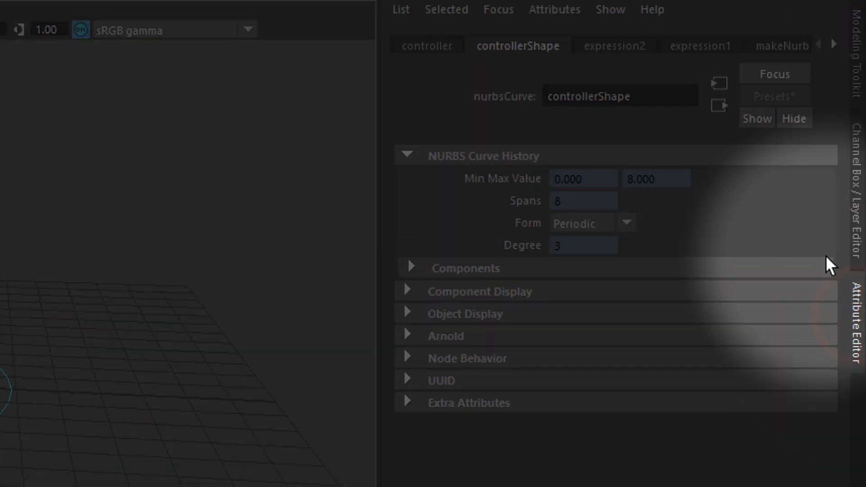
Enable Rot Limit Y minimum 0 and maximum 60 on the controller transform.
left_click(427, 45)
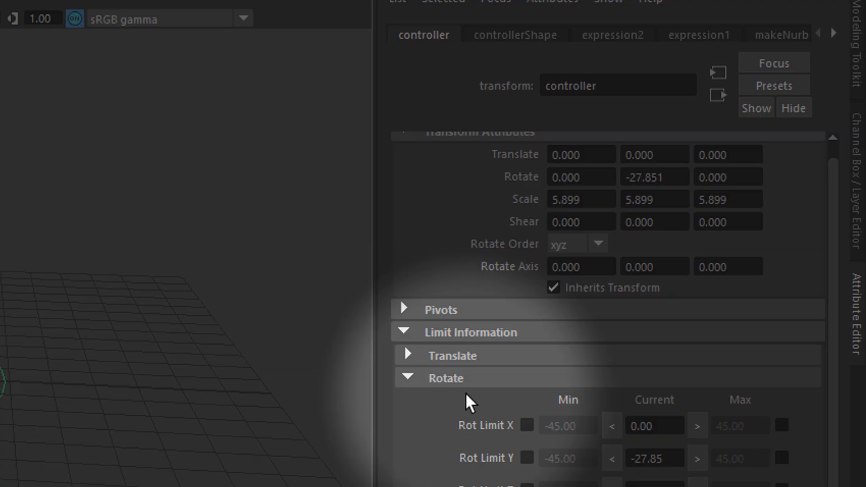
scroll("down", 3)
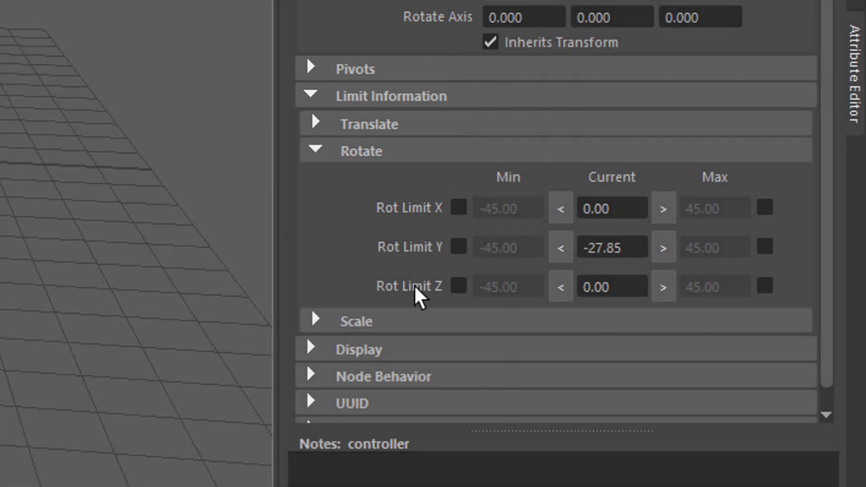
mouse_move(436, 265)
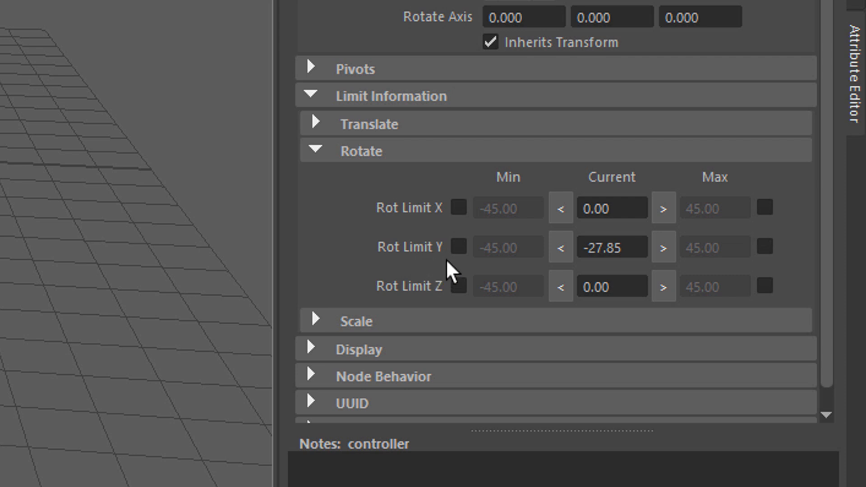
left_click(456, 246)
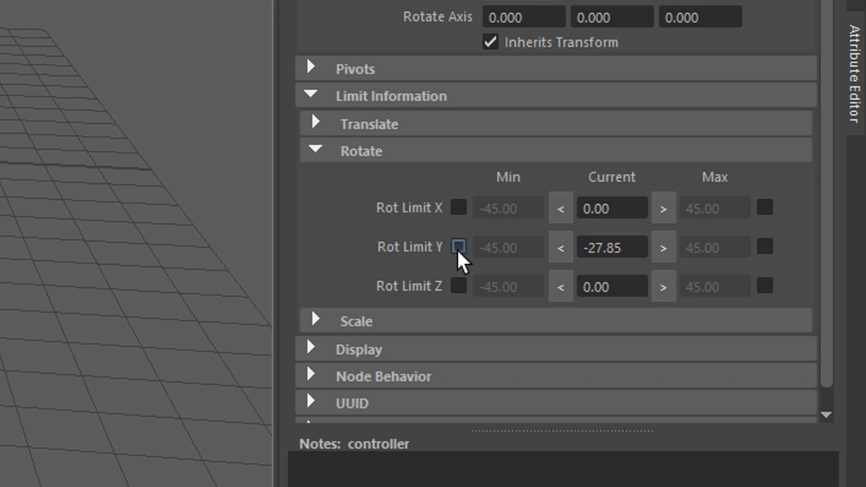
left_click(459, 247)
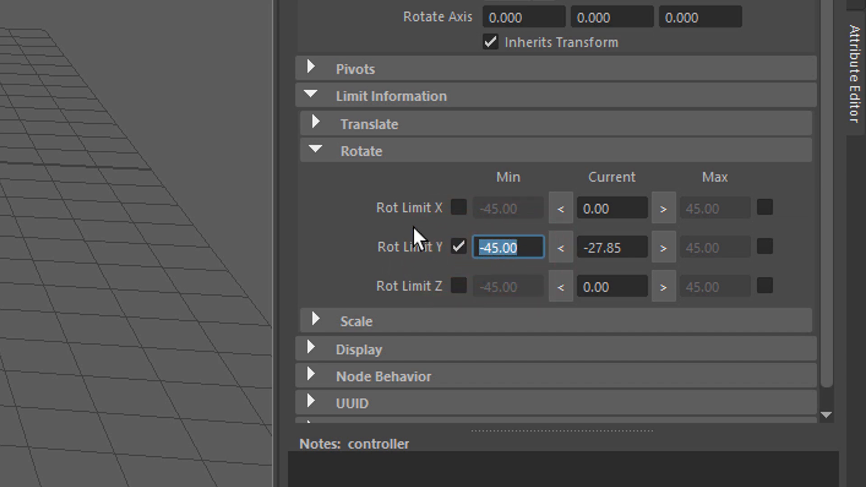
mouse_move(325, 200)
type("0")
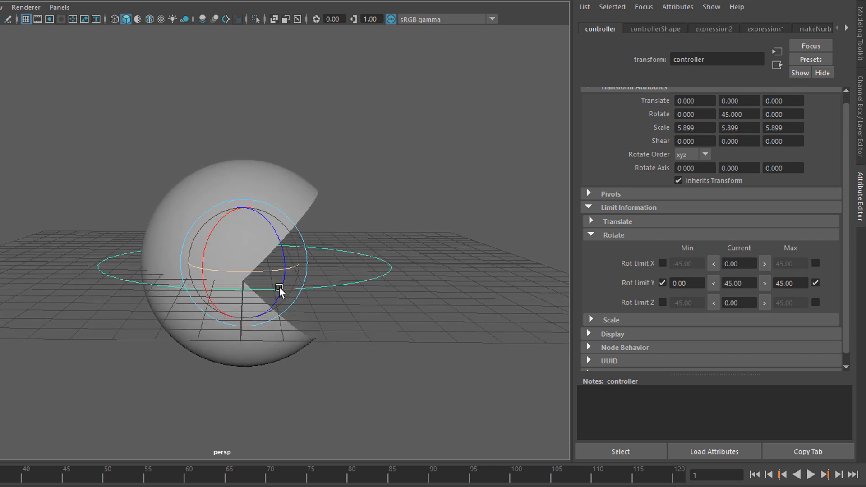
Rotate the controller to verify the mouth stops at the new 0–60 limit.
left_click_drag(279, 292, 185, 268)
type("60")
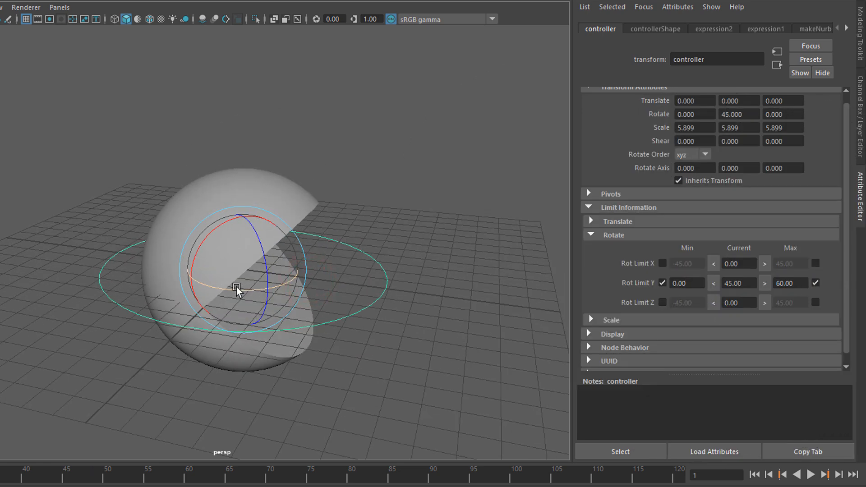
left_click_drag(237, 287, 283, 338)
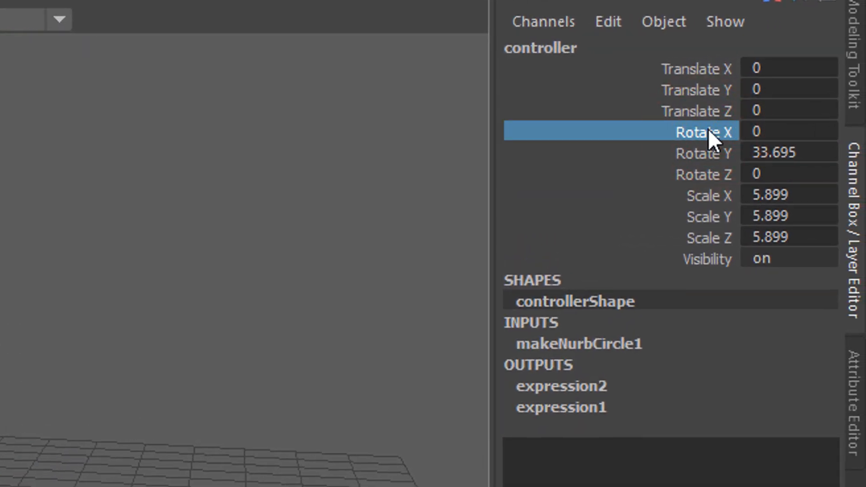
mouse_move(708, 116)
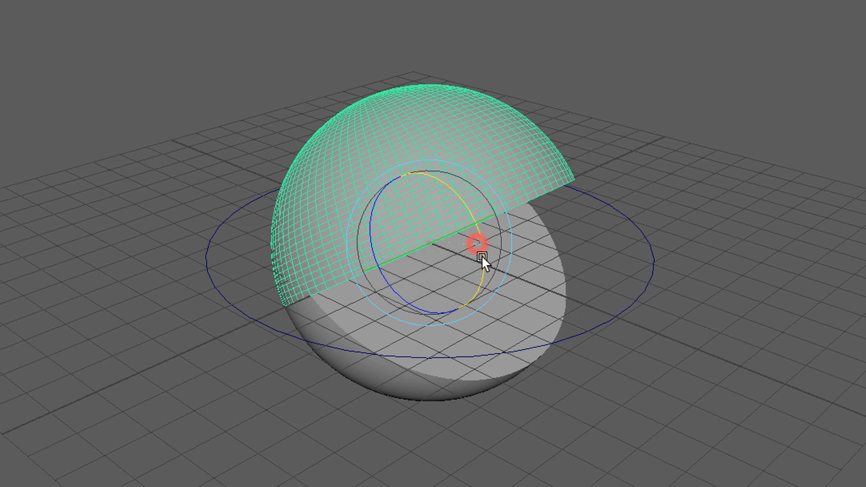
Test pacmanTop's rotation, then lock its unused Channel Box channels.
left_click_drag(484, 260, 370, 213)
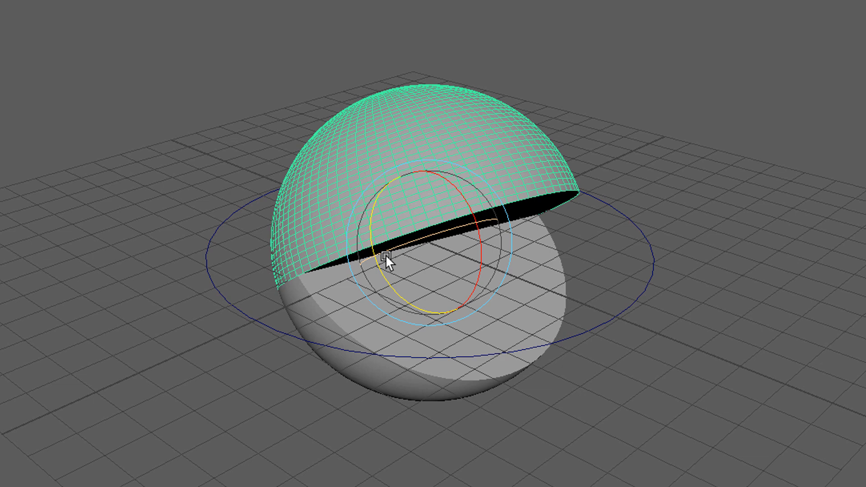
left_click_drag(387, 263, 348, 378)
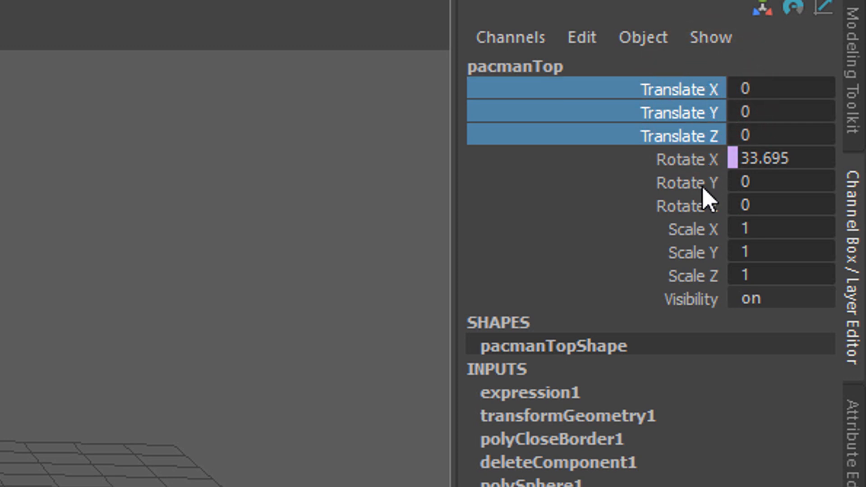
left_click(693, 229)
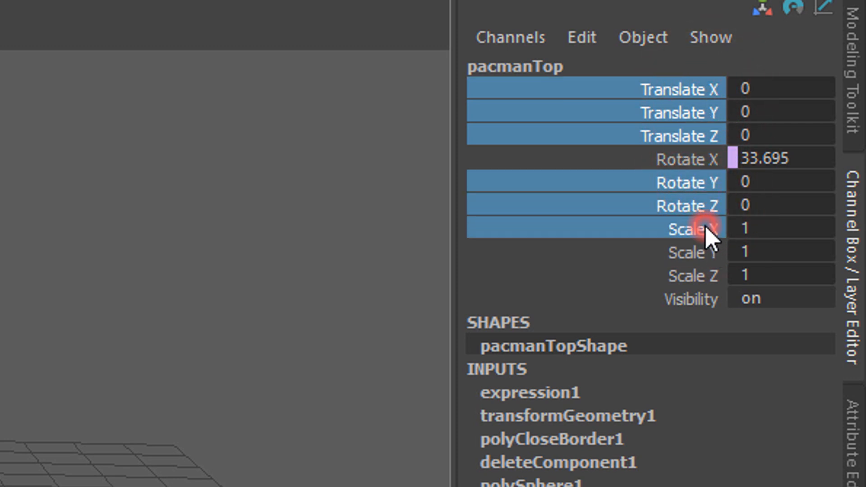
right_click(708, 227)
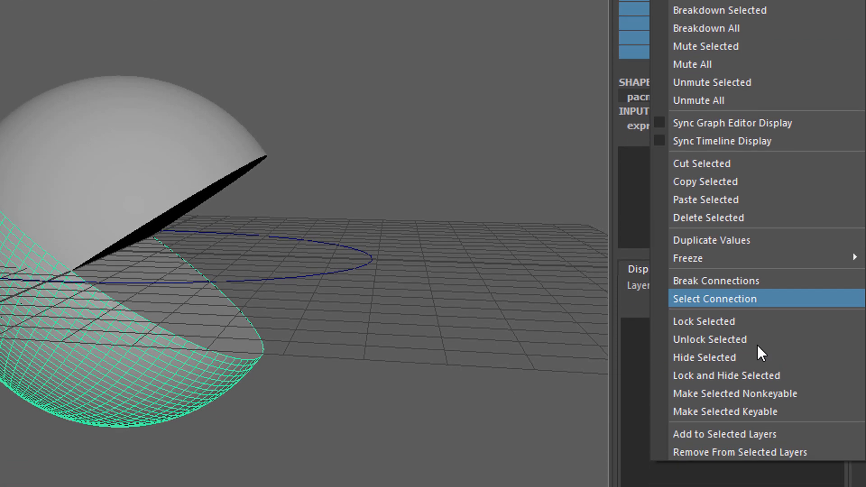
Test the mouth controller's rotation and lock its unneeded channels too.
left_click(714, 298)
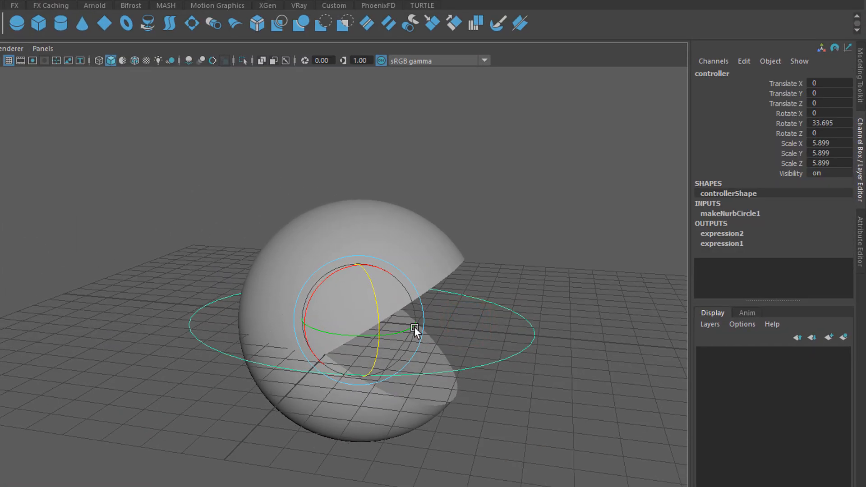
left_click_drag(414, 328, 362, 187)
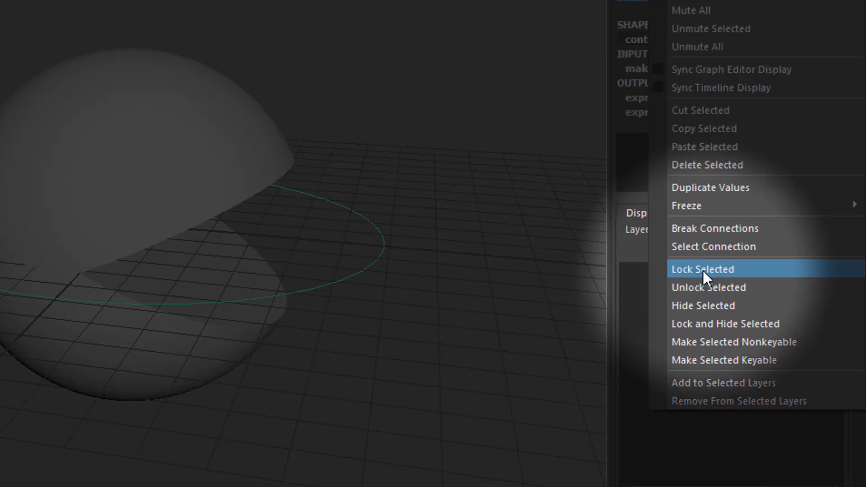
left_click(702, 270)
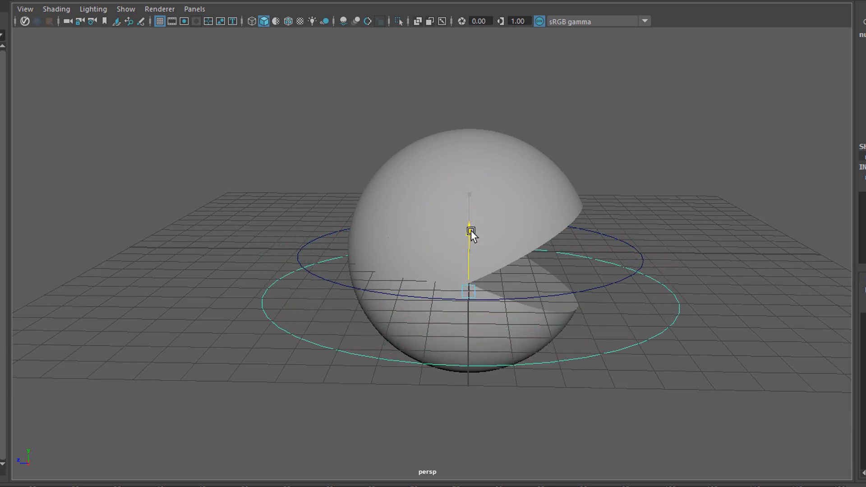
Position the ground circle beneath Pac-Man, rename it Pacman and freeze its transformations.
left_click_drag(471, 235, 497, 282)
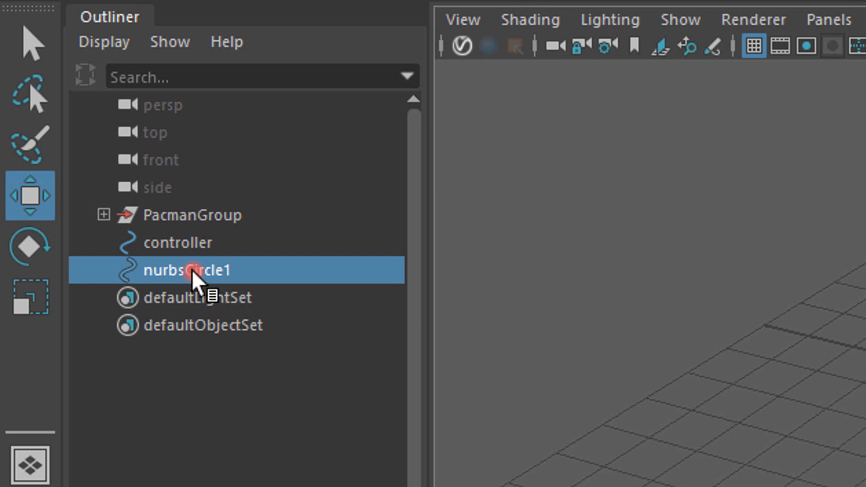
type("Pacman")
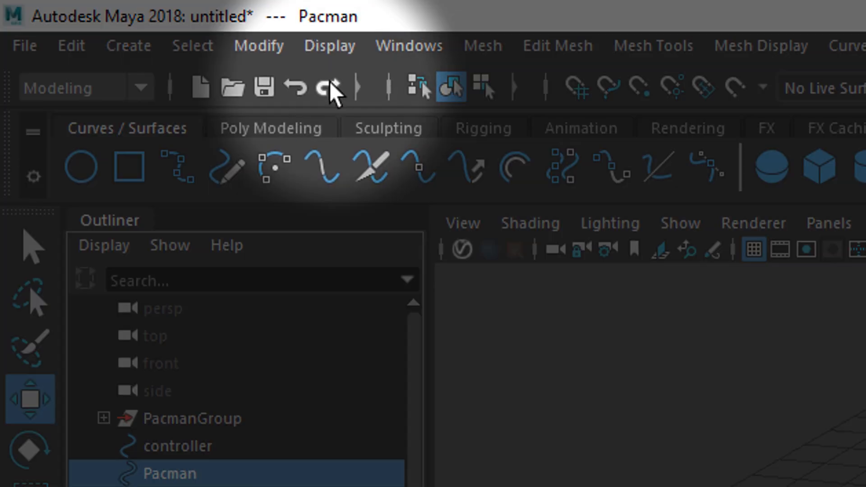
left_click(257, 46)
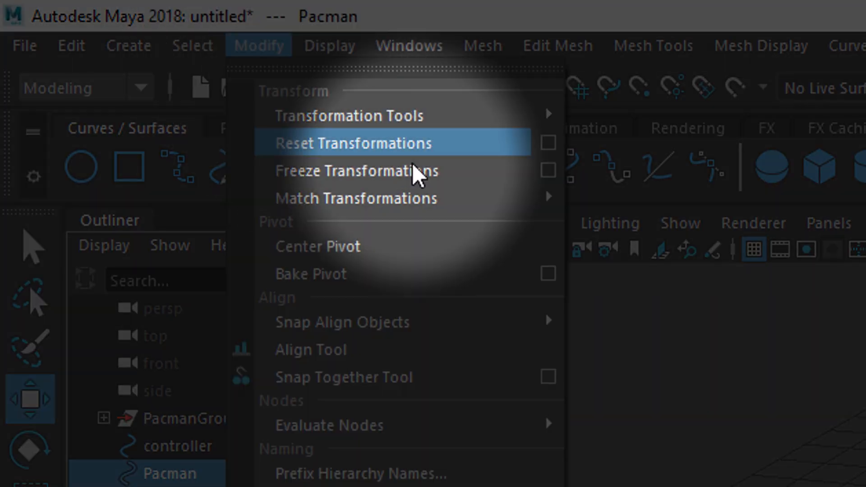
left_click(351, 144)
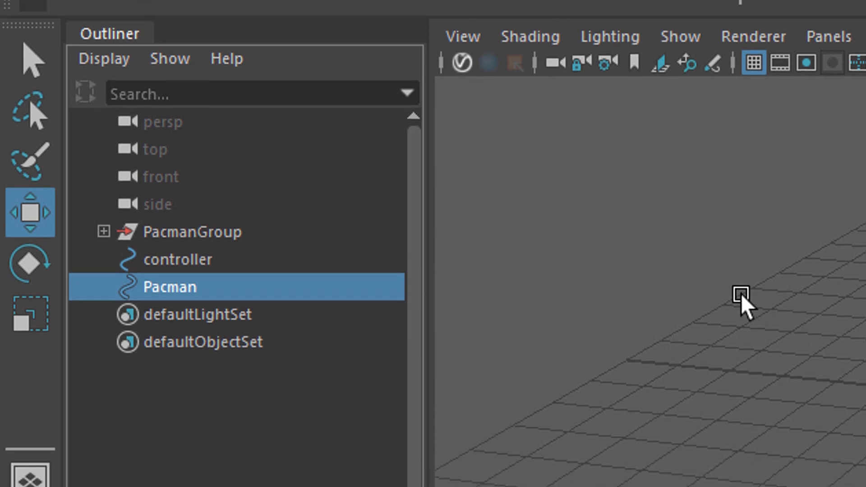
left_click(193, 208)
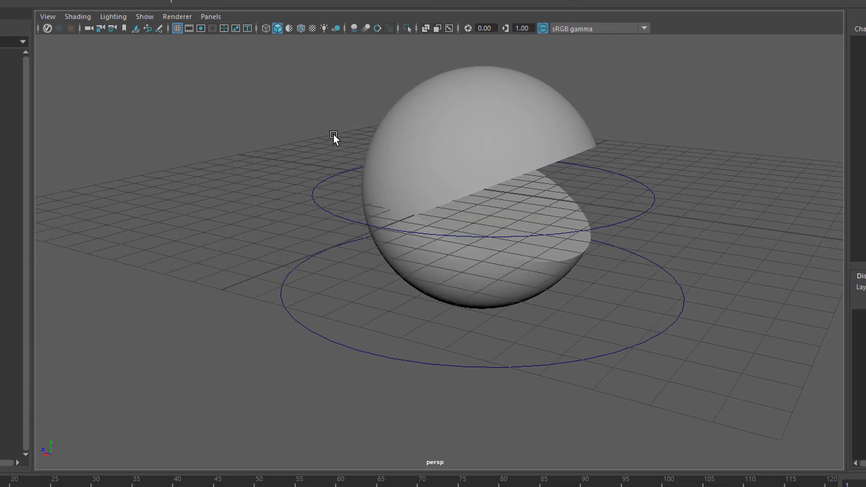
Select Pac-Man with both controllers and snap their pivot to the sphere's bottom.
left_click(402, 368)
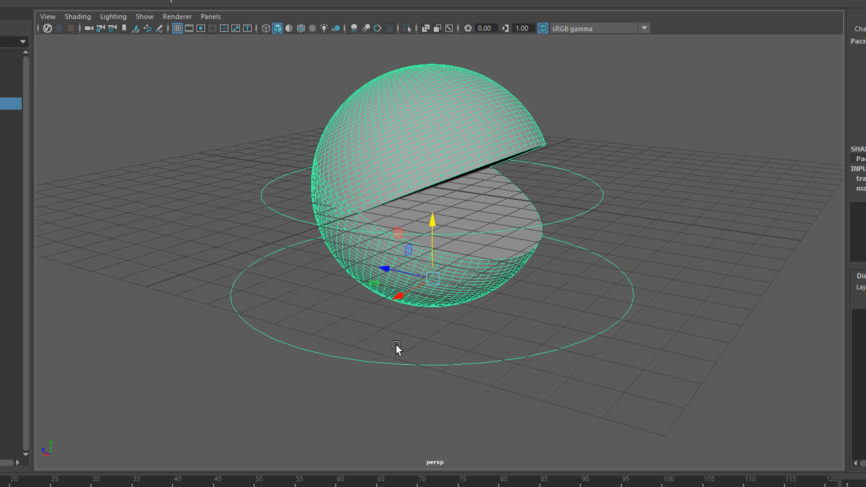
mouse_move(394, 341)
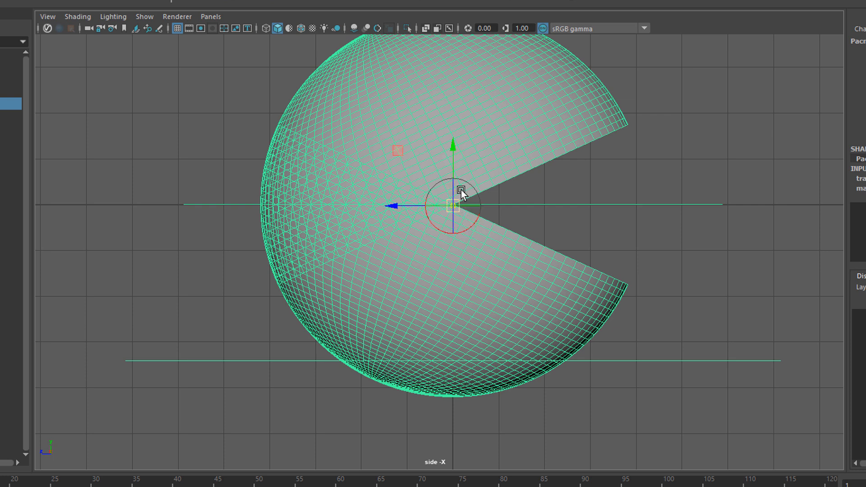
left_click_drag(457, 182, 453, 176)
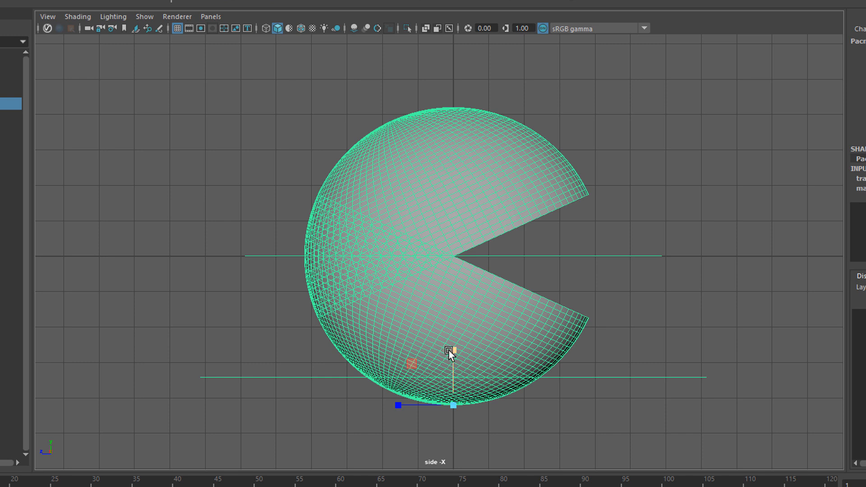
left_click_drag(449, 351, 454, 389)
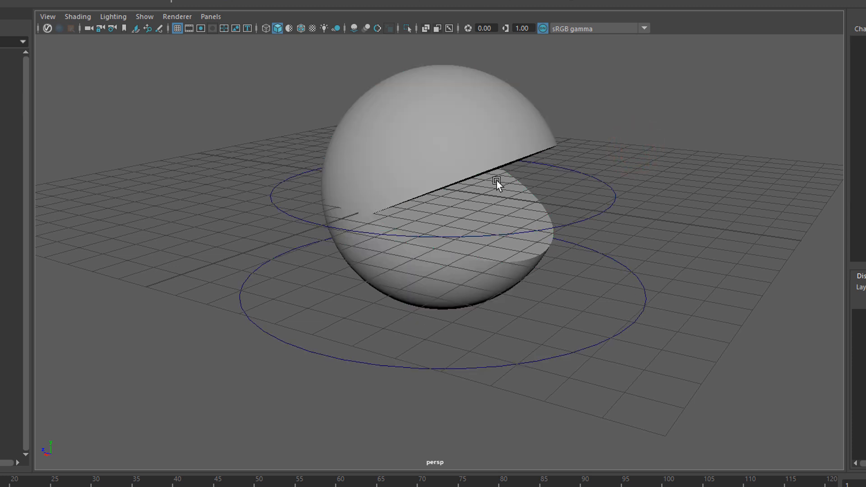
Assign a new aiStandardSurface to both Pac-Man halves and name it pacmanSkin.
left_click_drag(496, 182, 552, 188)
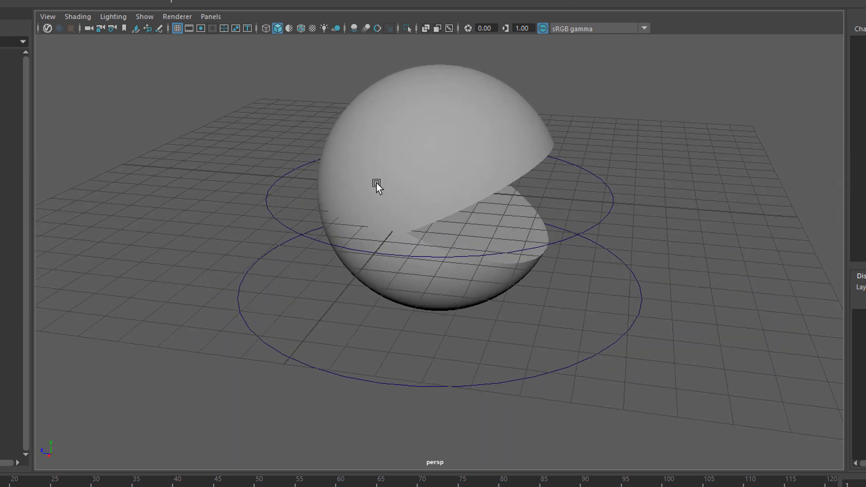
left_click(377, 185)
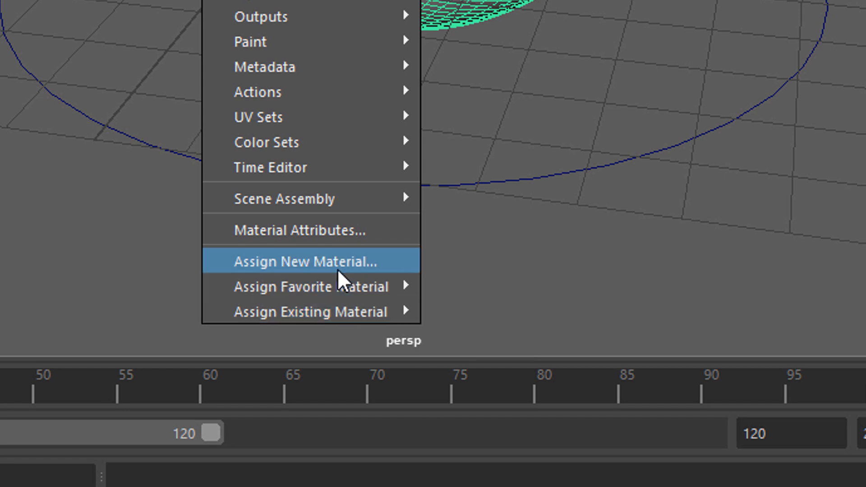
left_click(304, 261)
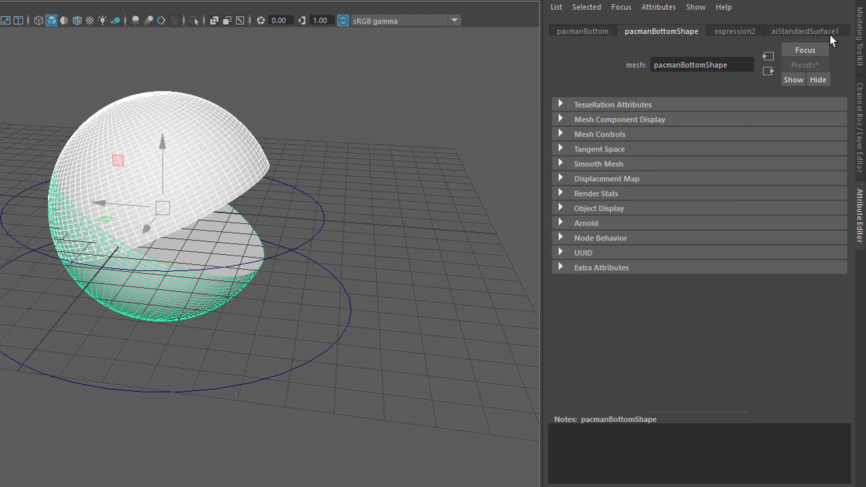
left_click(806, 30)
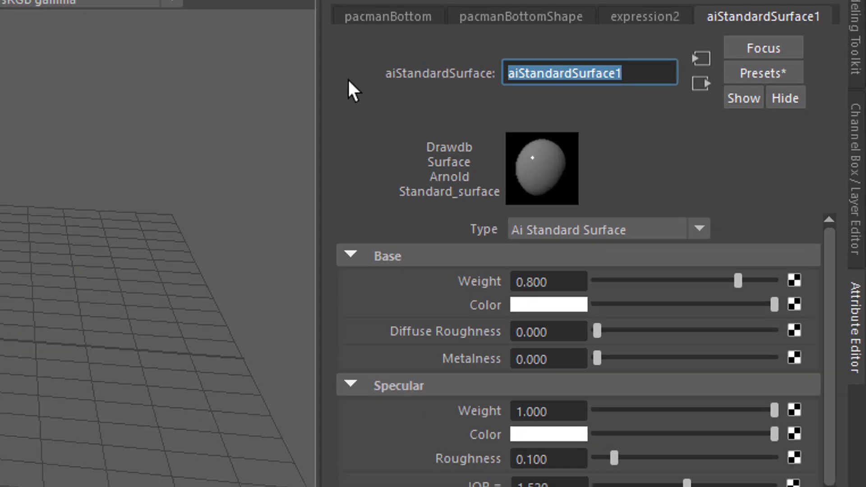
type("pacmanSkin")
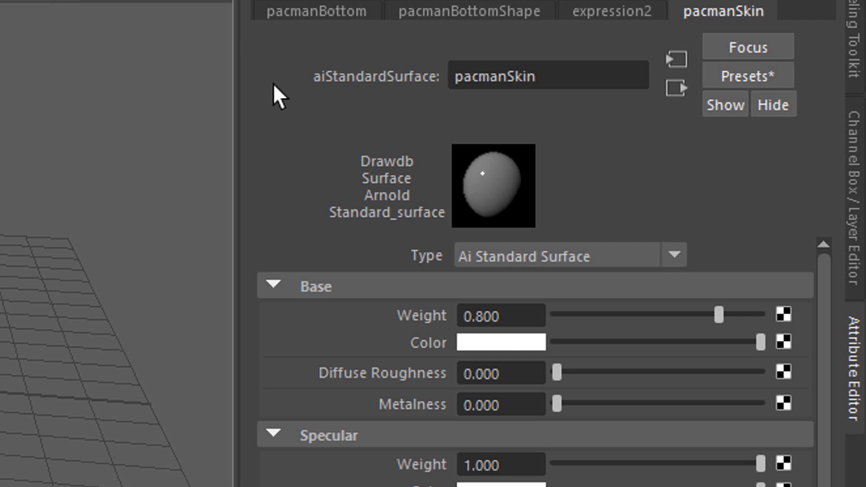
Replace the material with the Rubber preset and shift its Base Color hue to yellow.
left_click(747, 75)
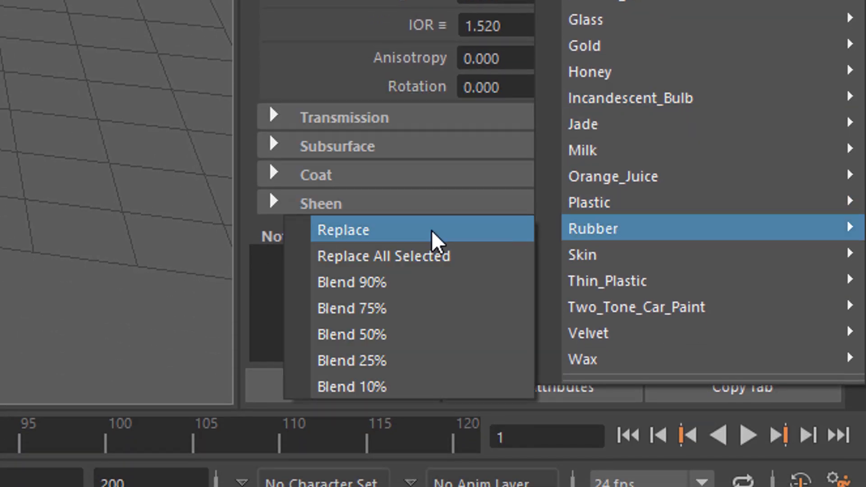
left_click(343, 230)
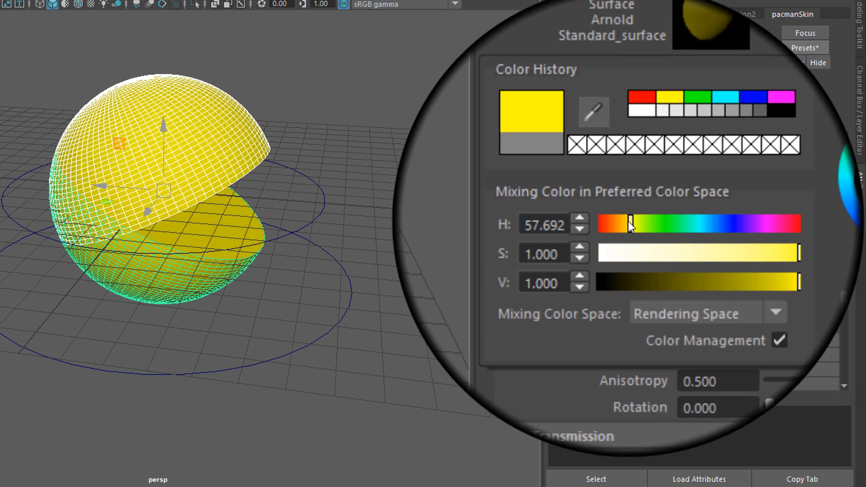
left_click_drag(632, 223, 625, 223)
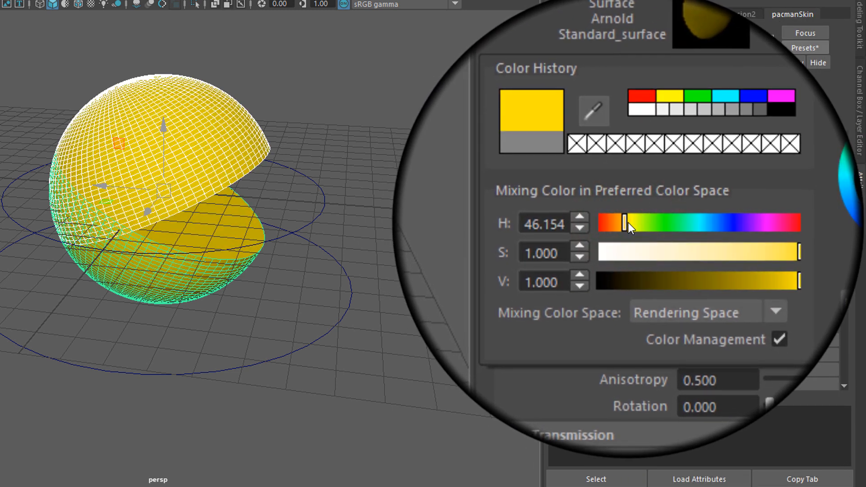
left_click_drag(624, 223, 629, 222)
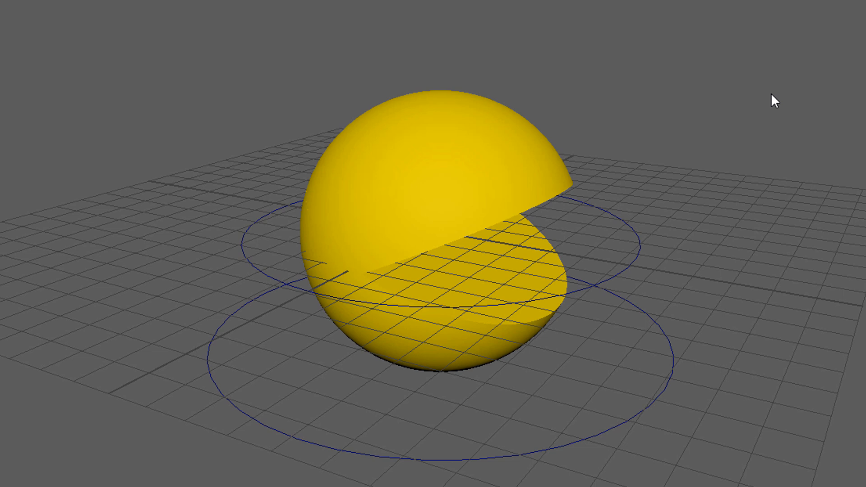
mouse_move(665, 171)
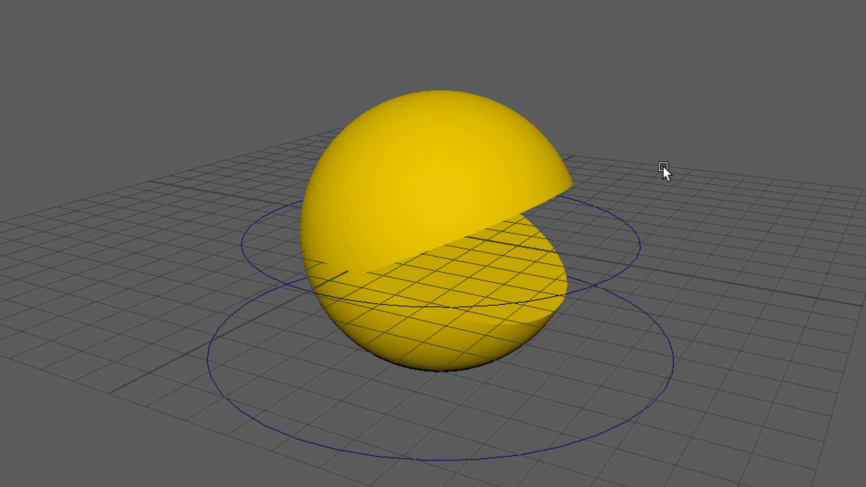
mouse_move(447, 176)
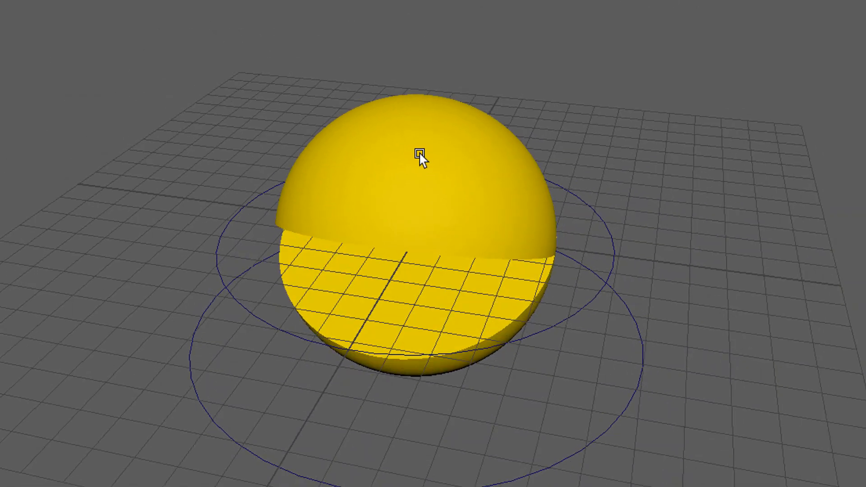
left_click_drag(420, 156, 576, 198)
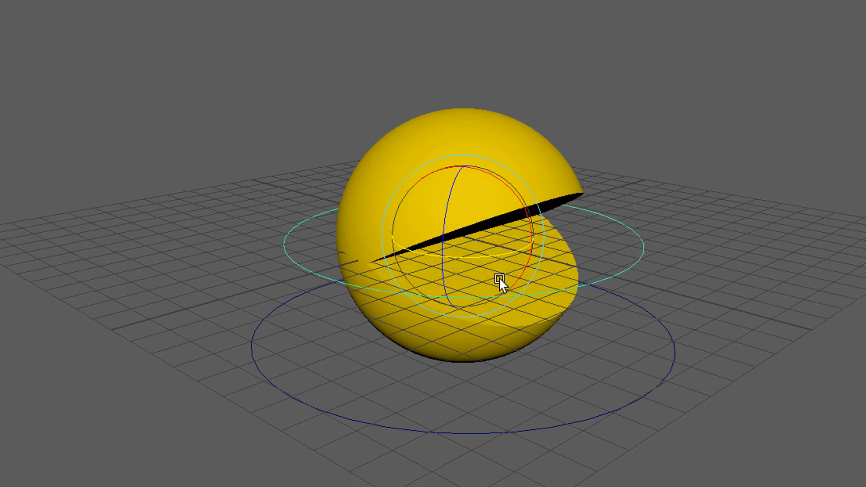
left_click(500, 284)
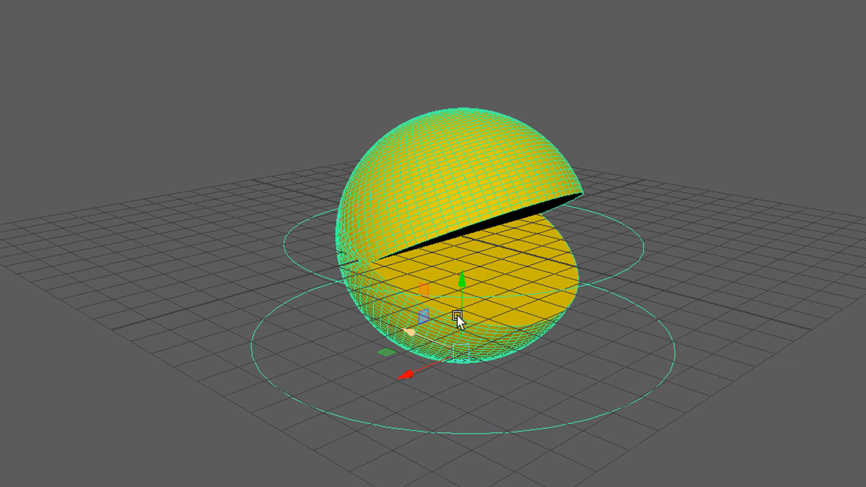
left_click_drag(459, 319, 467, 292)
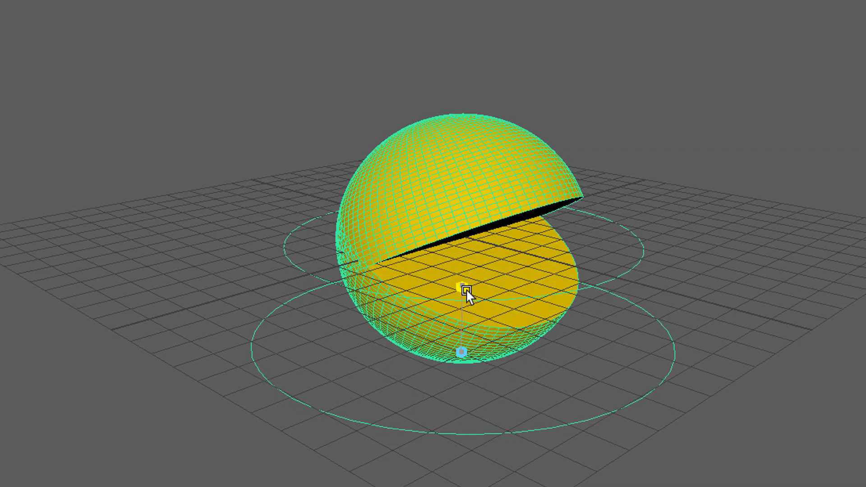